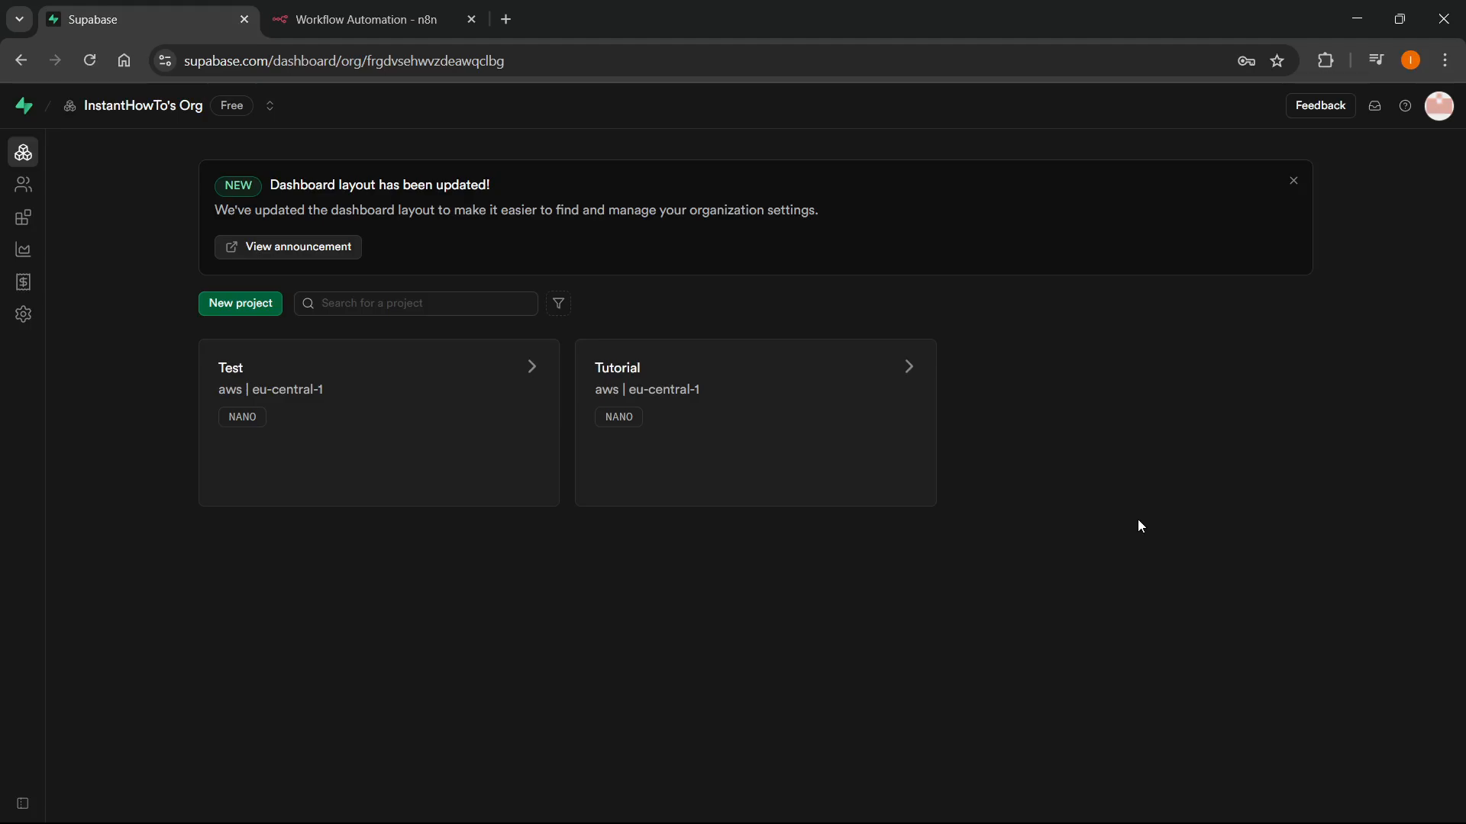
Return to the Supabase dashboard and reach the Test project's General settings
click(368, 19)
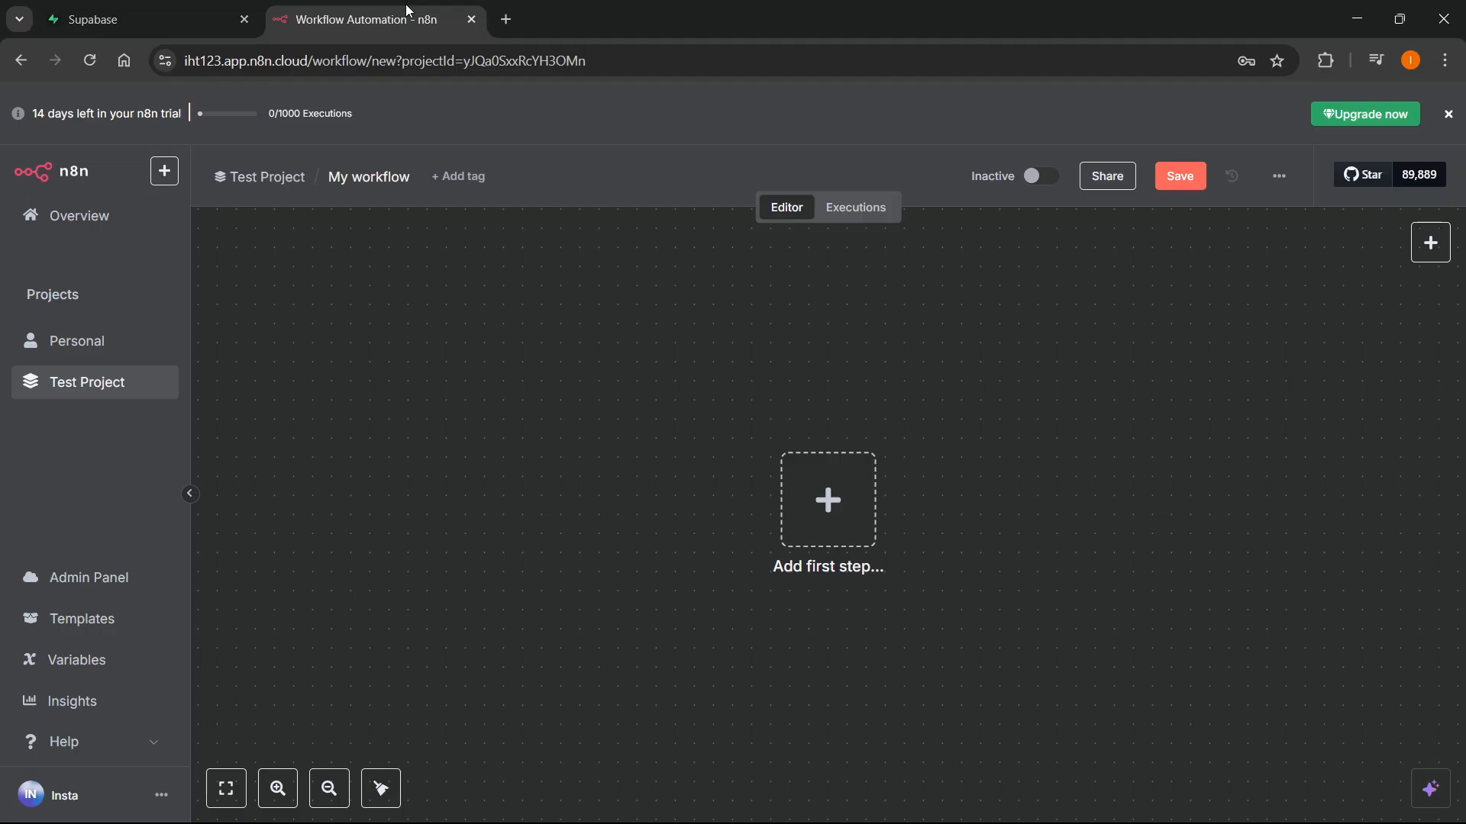
mouse_move(589, 335)
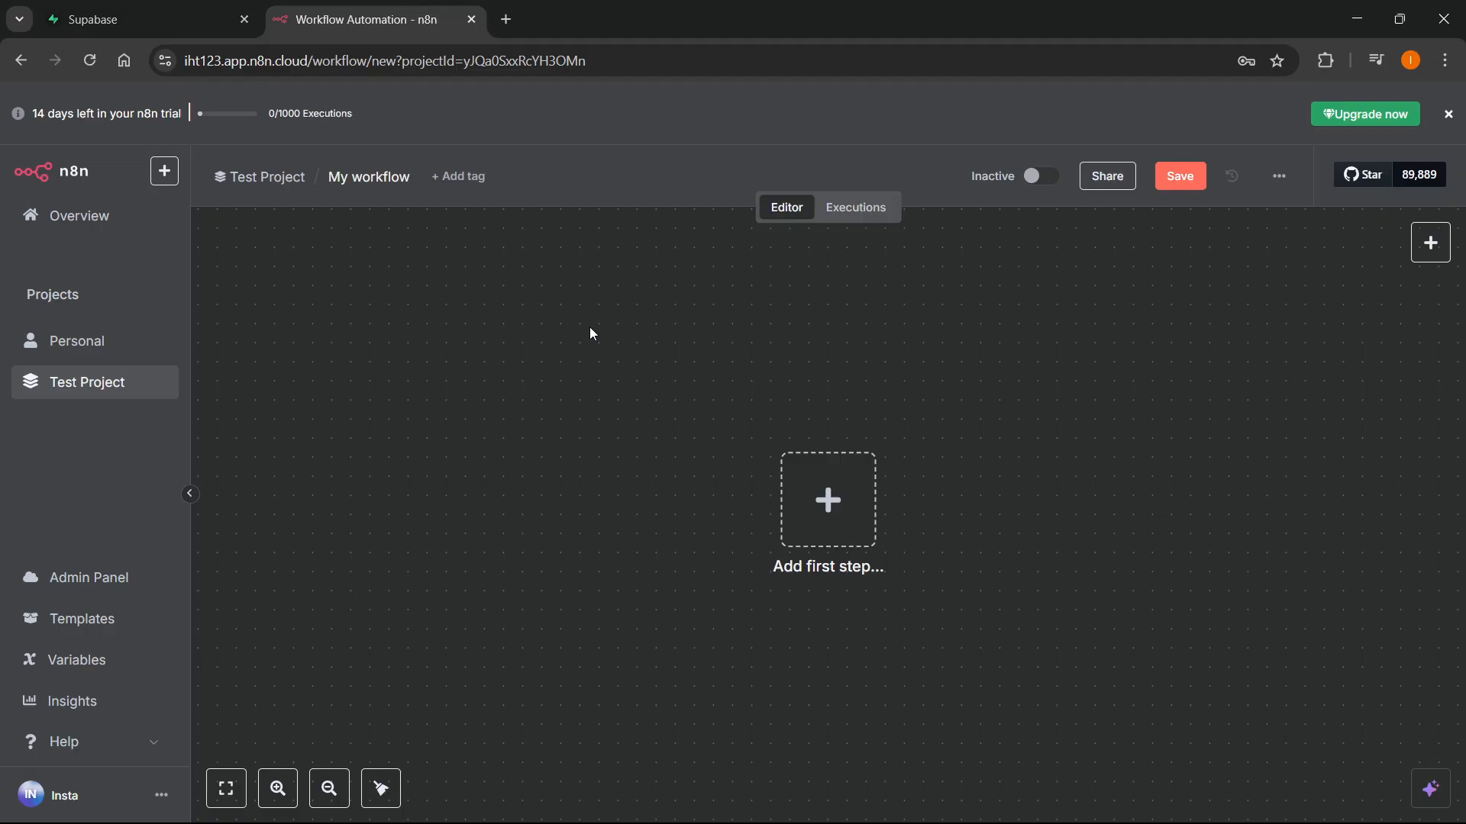
click(141, 19)
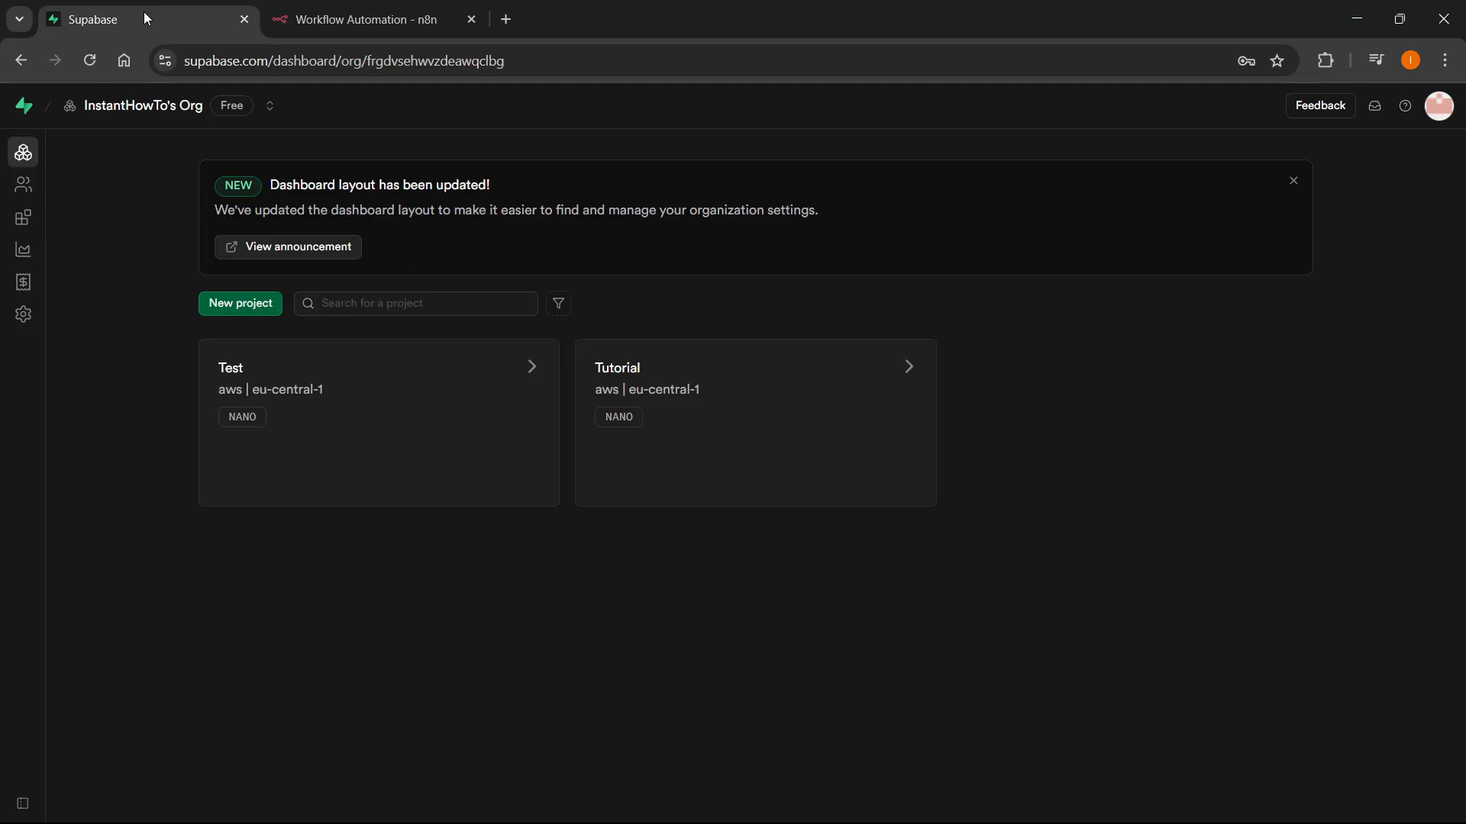
mouse_move(1376, 148)
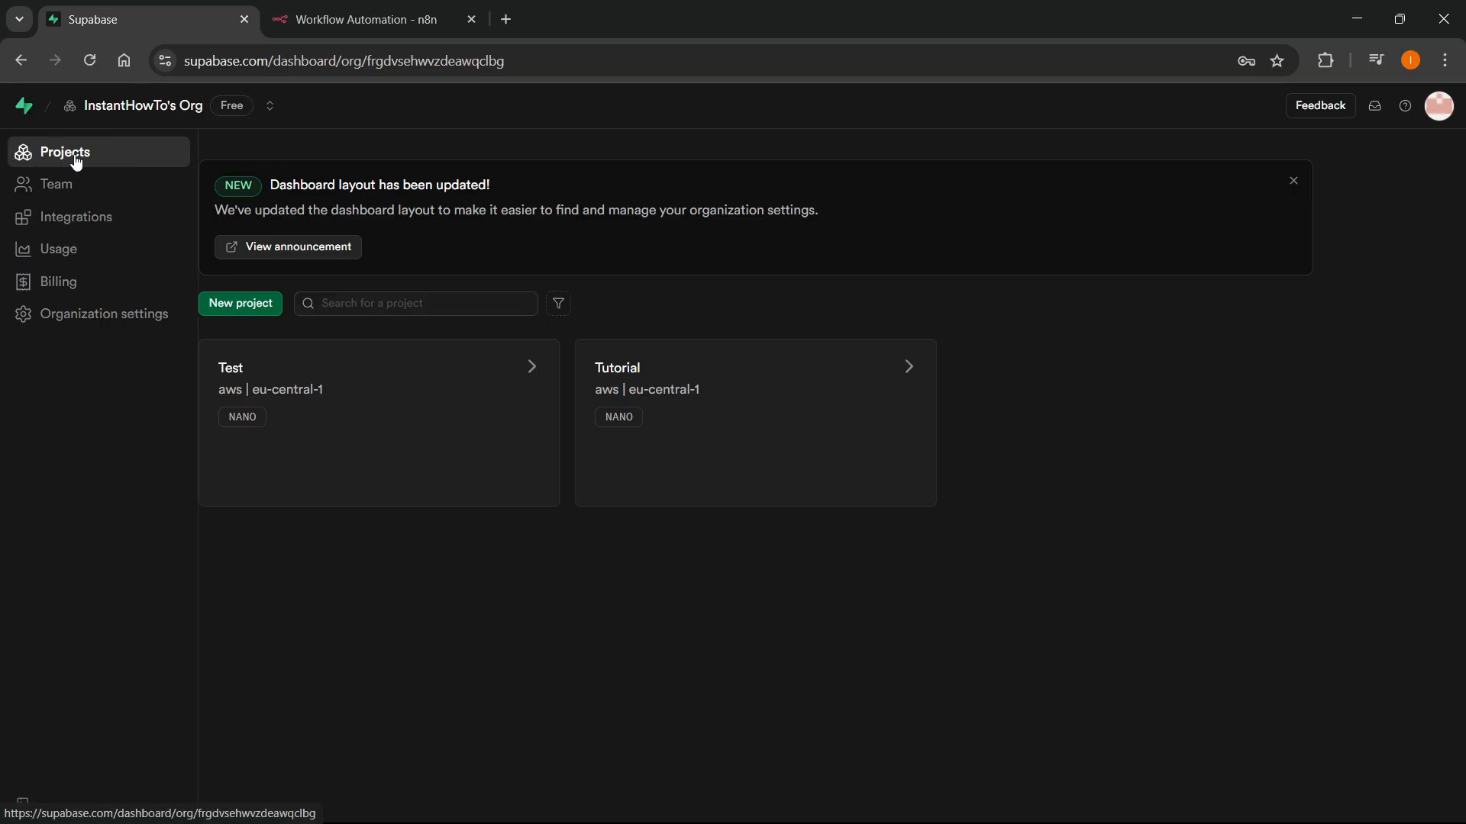
click(240, 302)
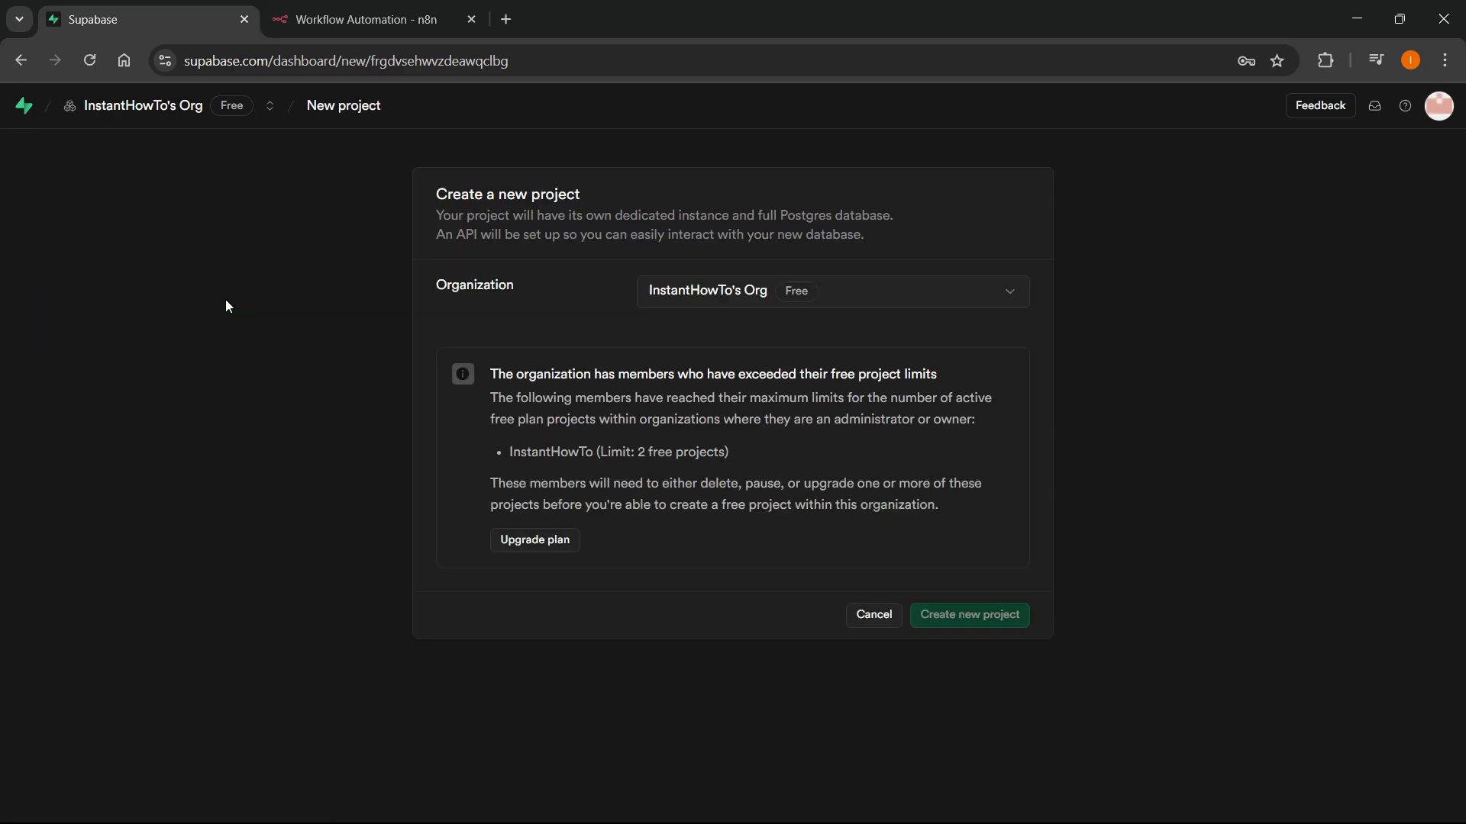
mouse_move(876, 306)
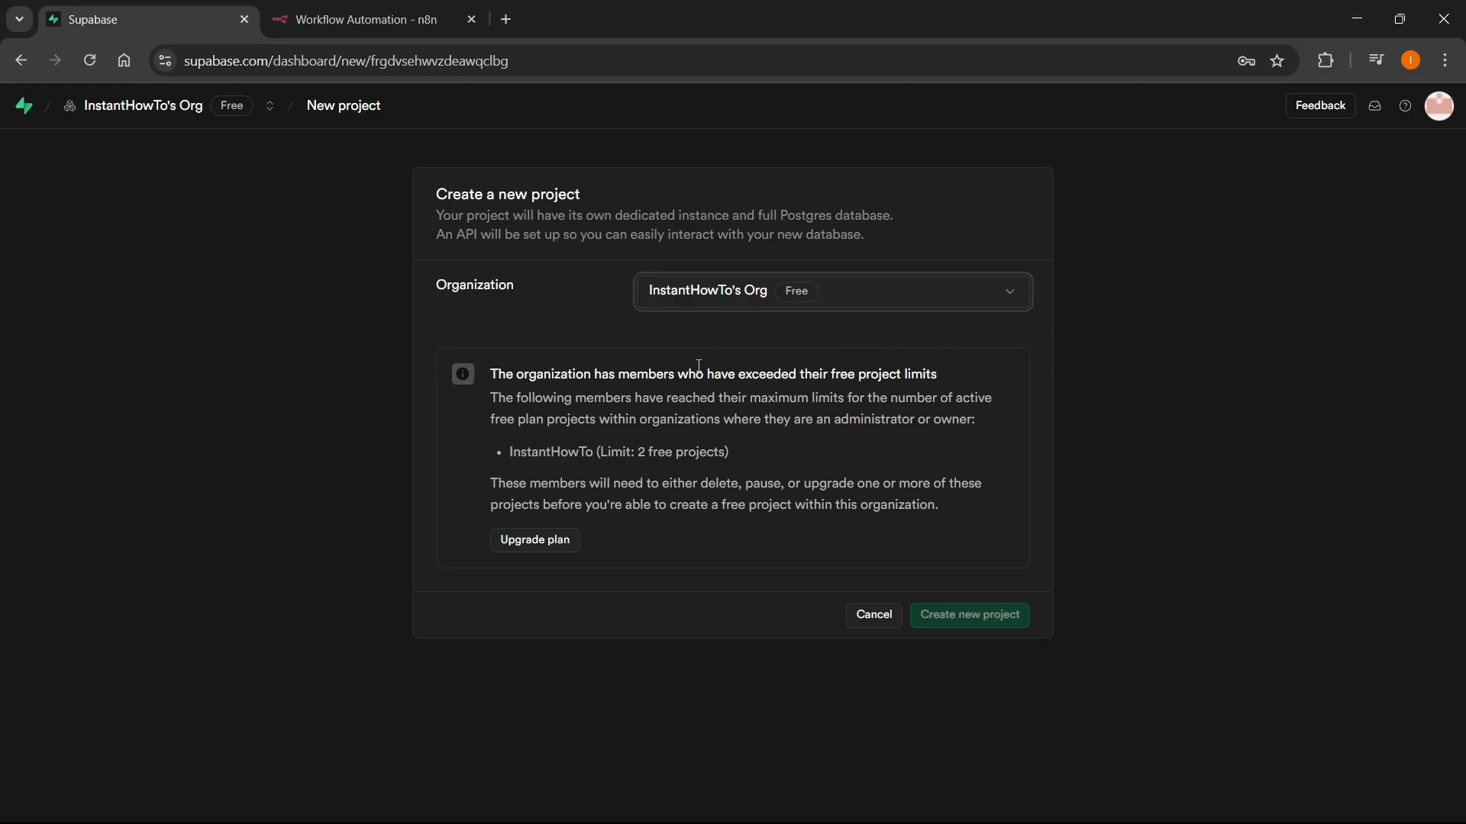
mouse_move(890, 467)
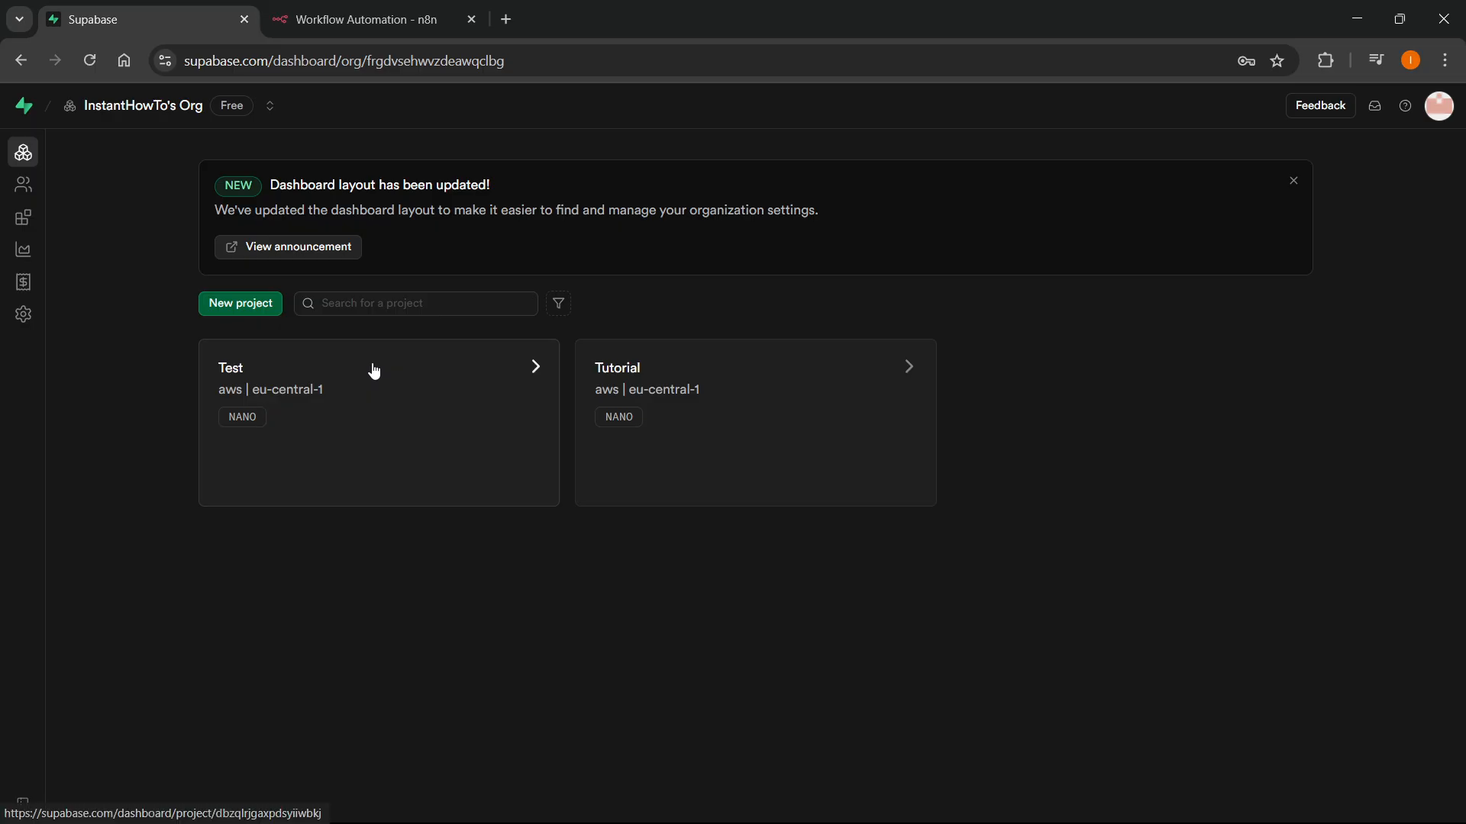
mouse_move(466, 507)
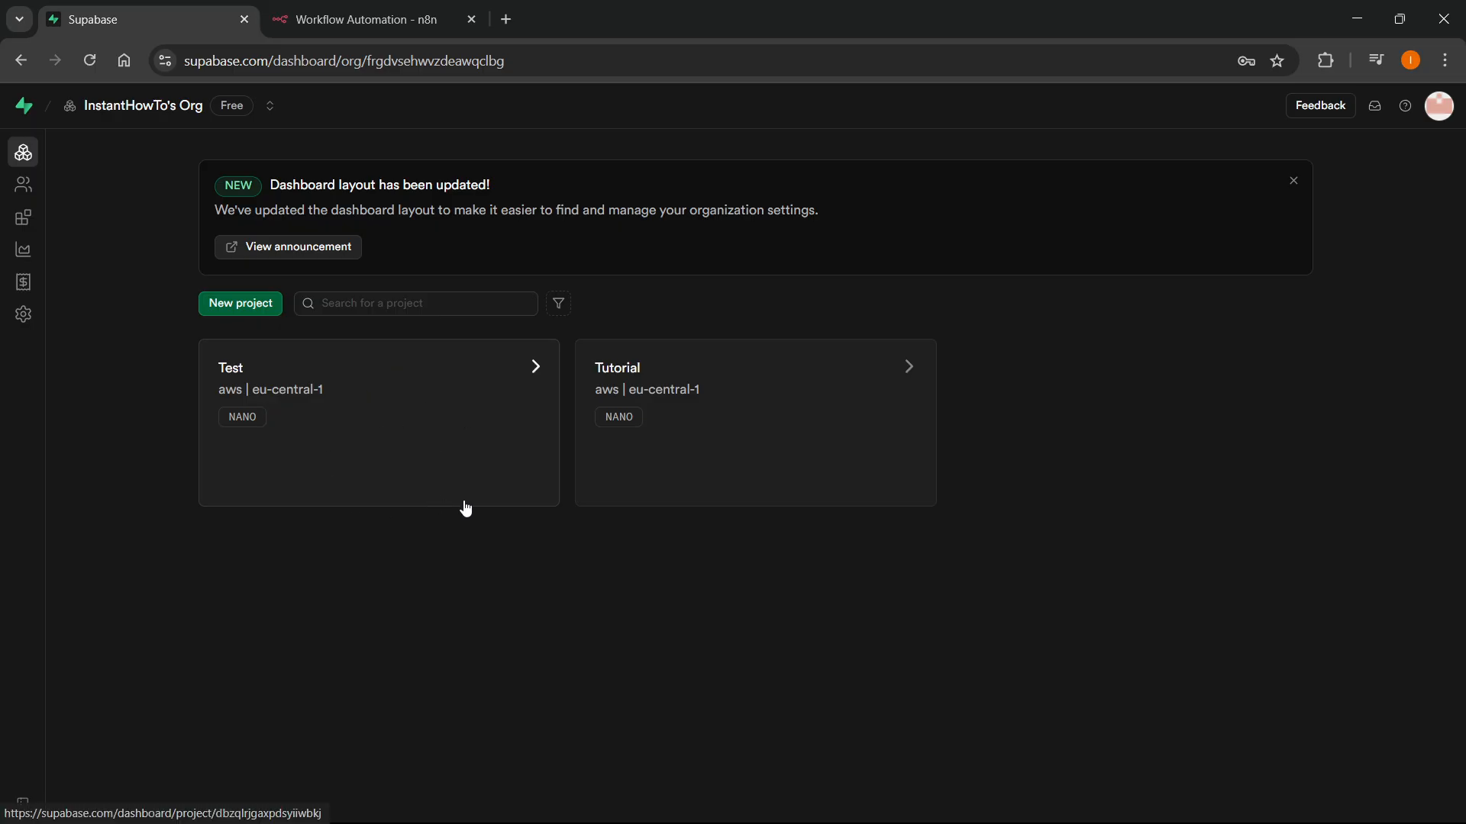
mouse_move(273, 390)
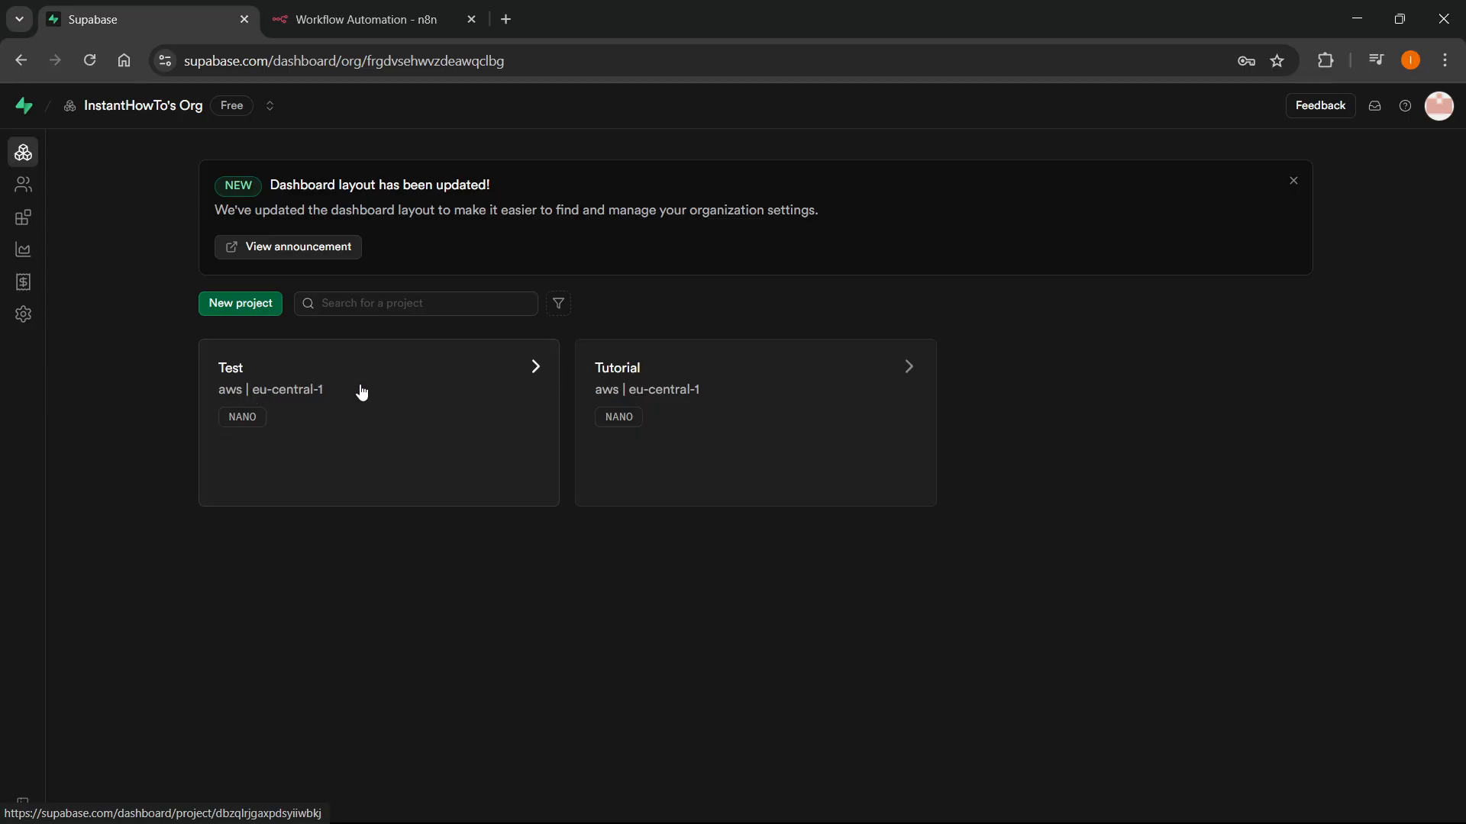
mouse_move(387, 430)
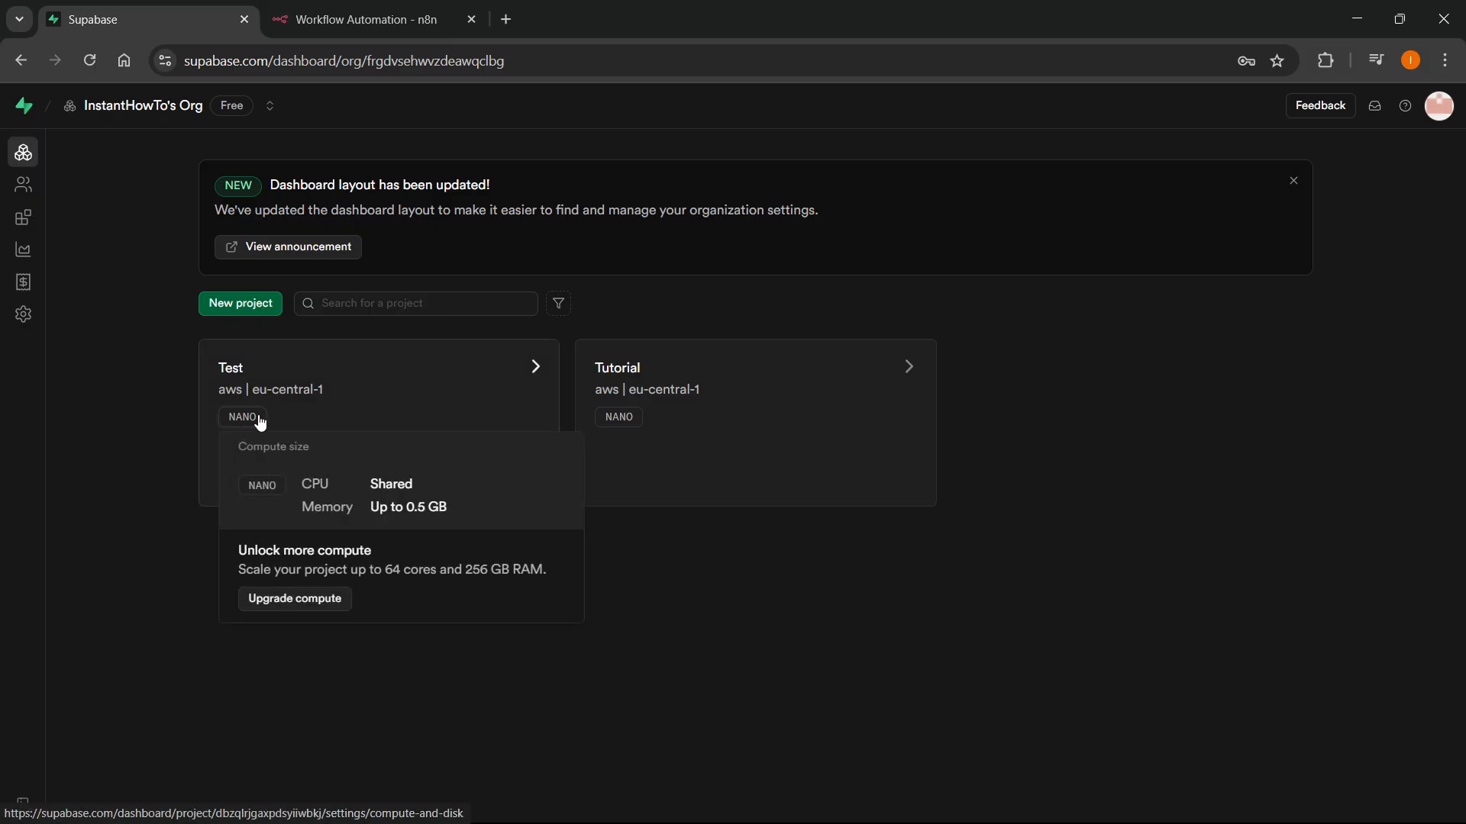
mouse_move(224, 419)
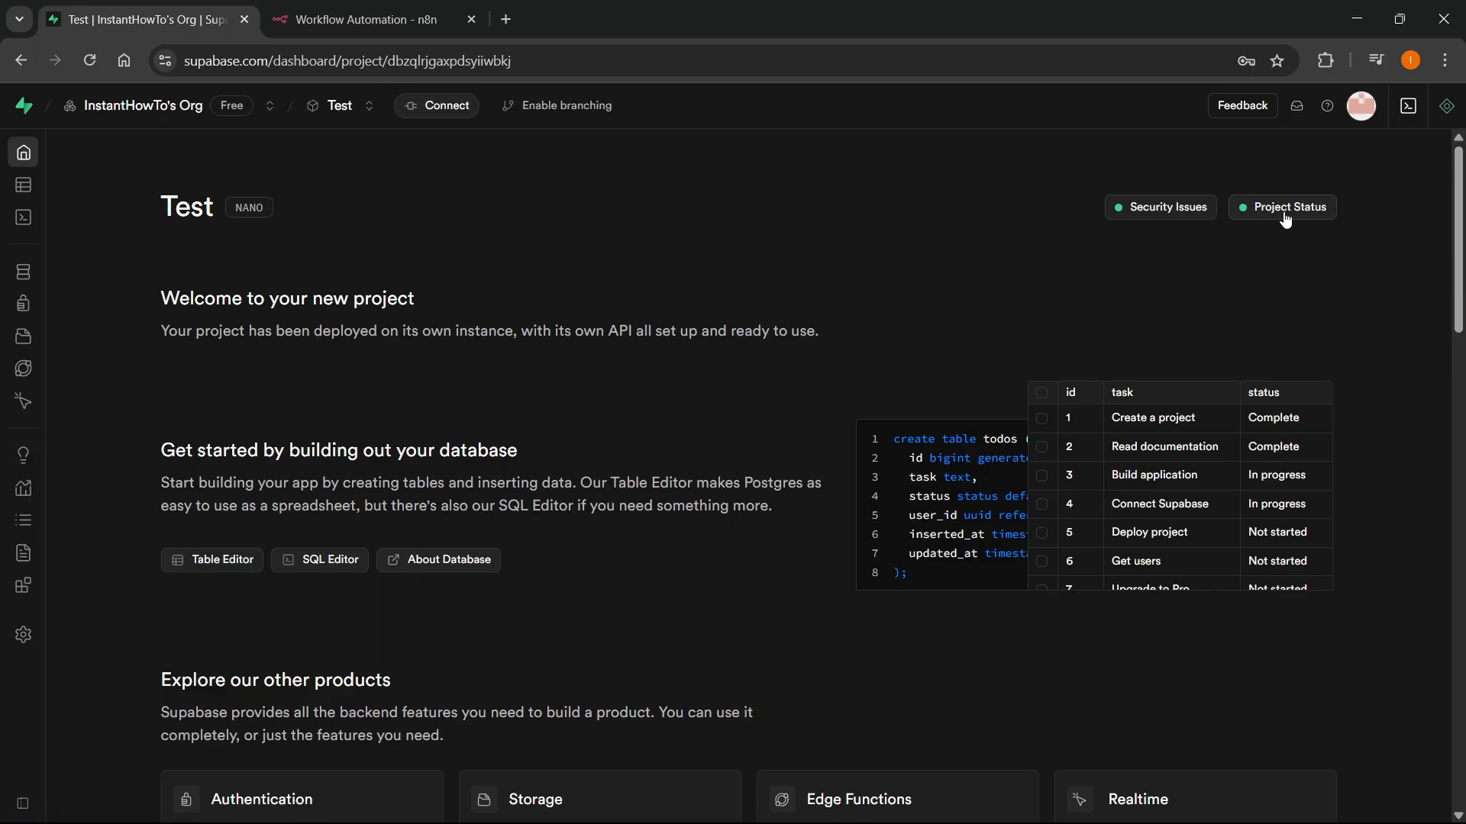
mouse_move(1272, 222)
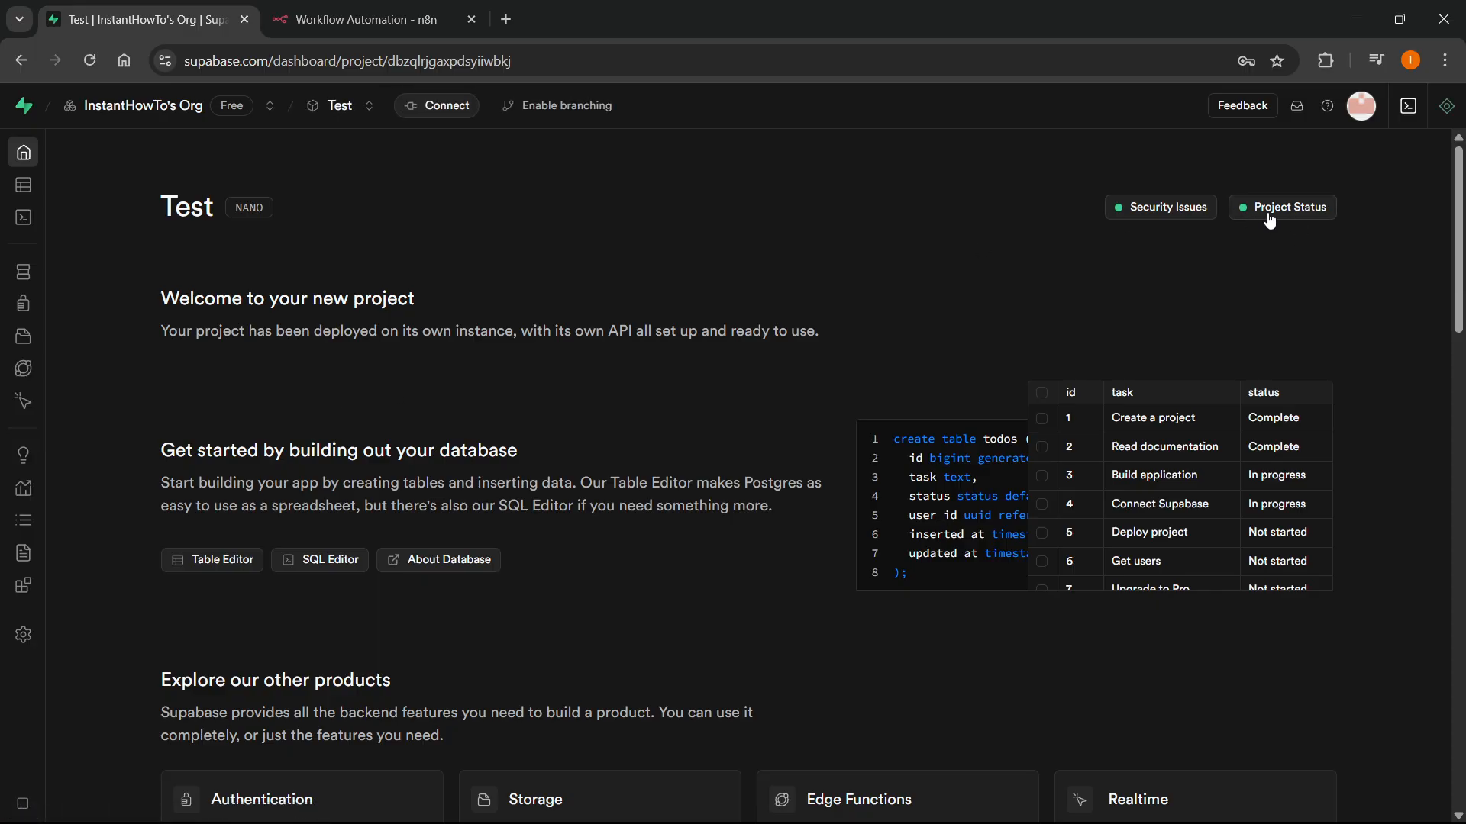
mouse_move(443, 296)
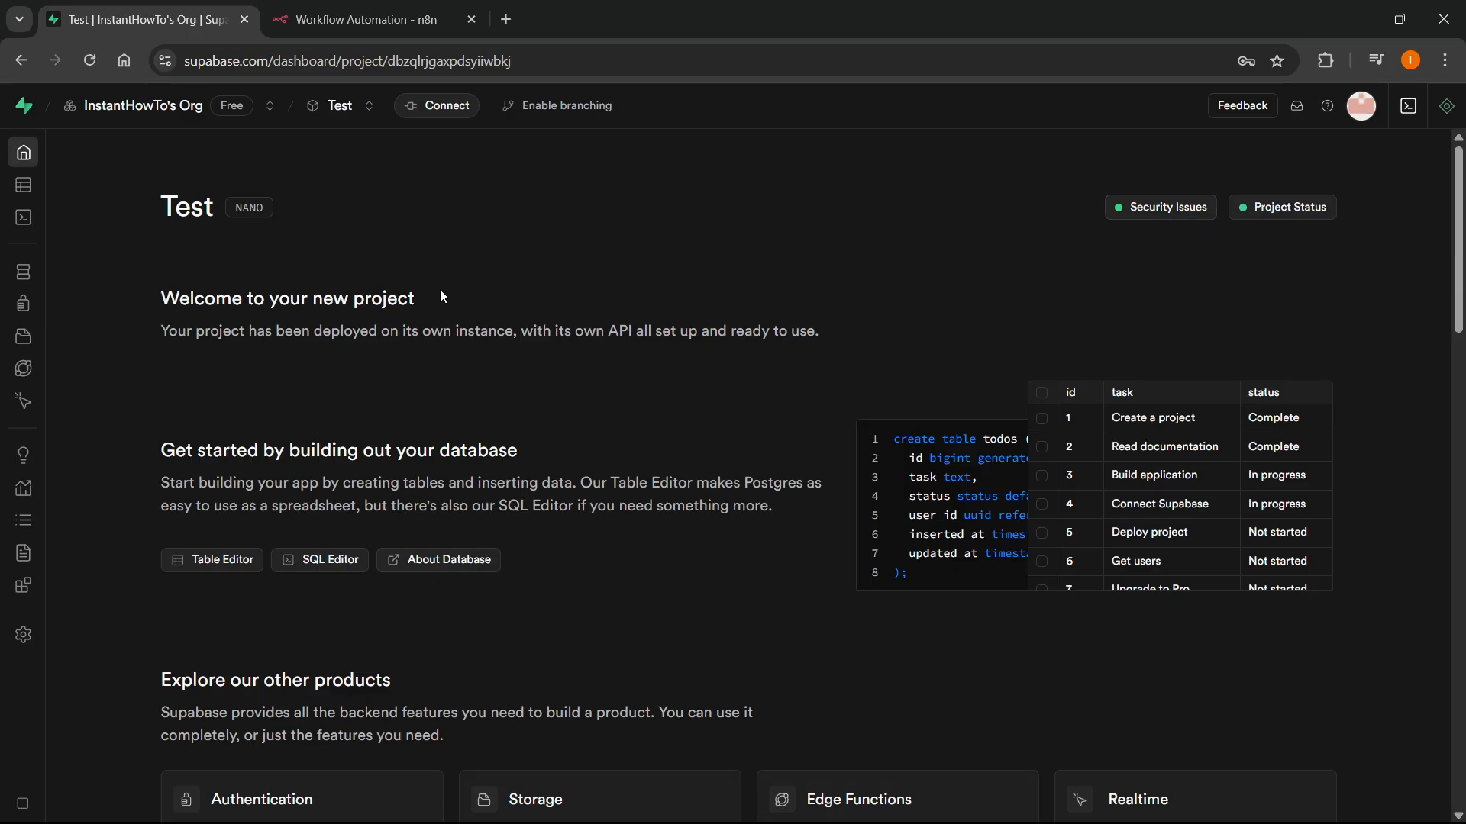
mouse_move(569, 287)
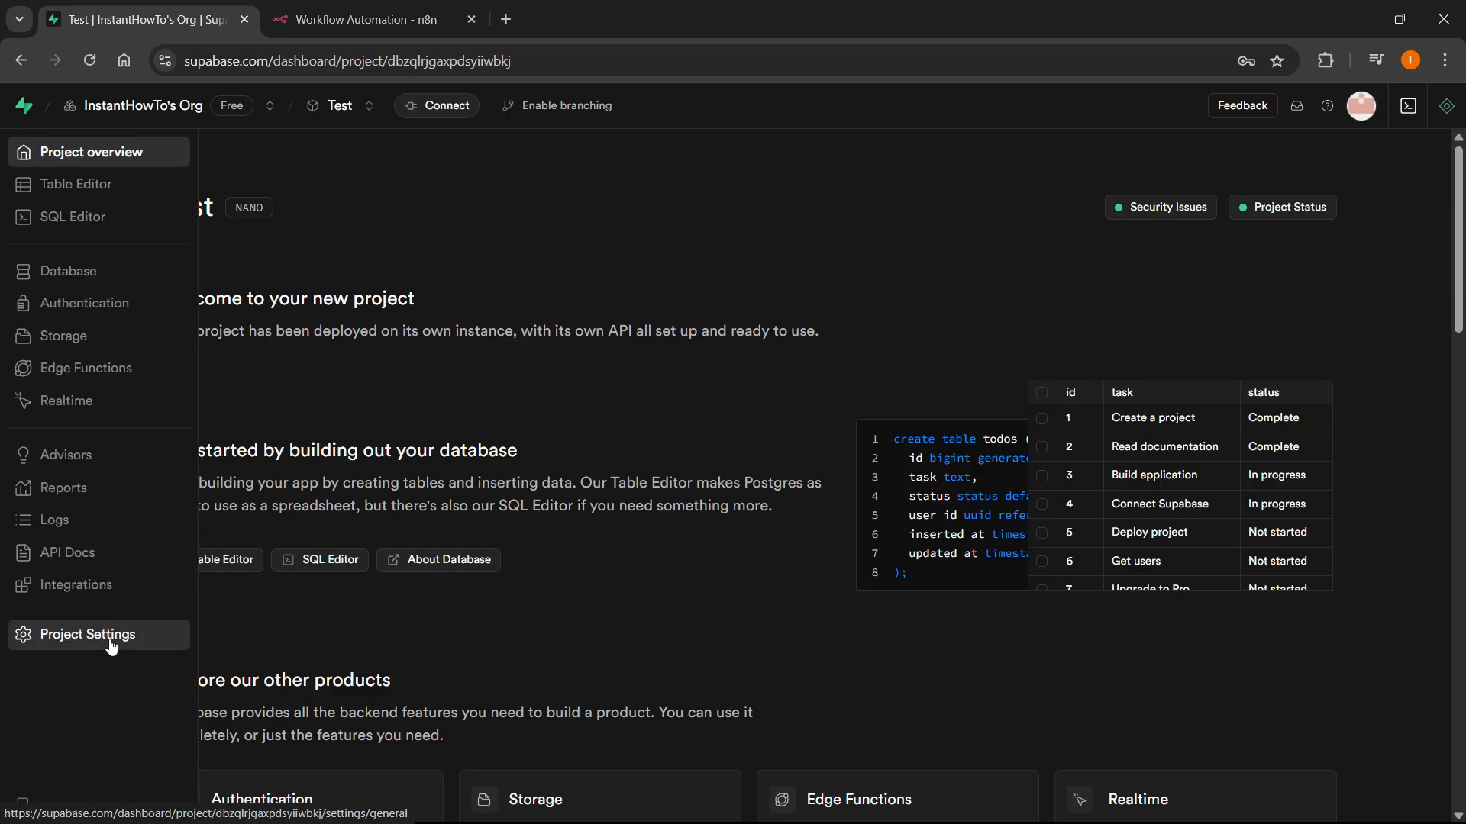
click(88, 633)
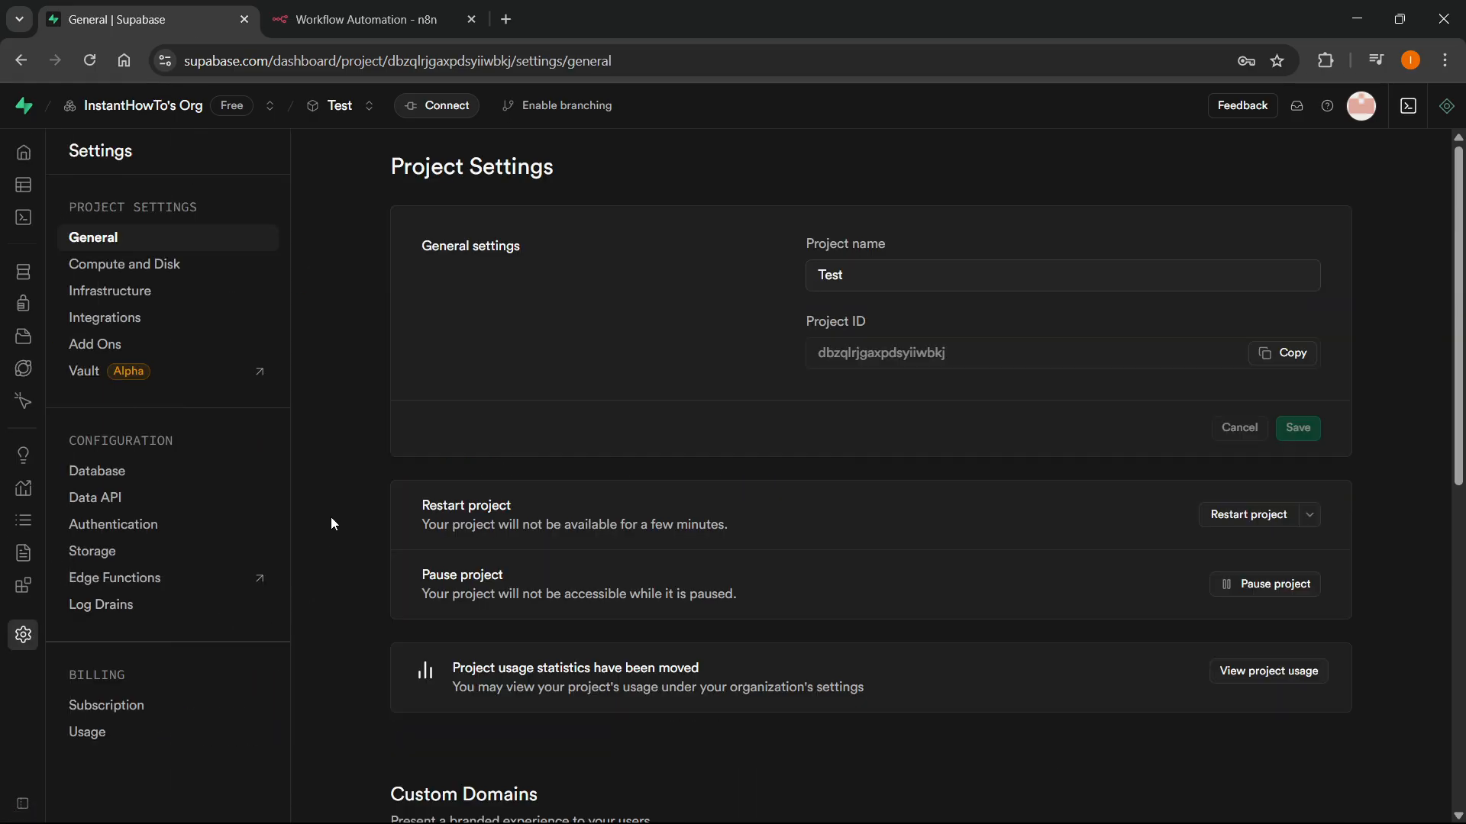
mouse_move(96, 472)
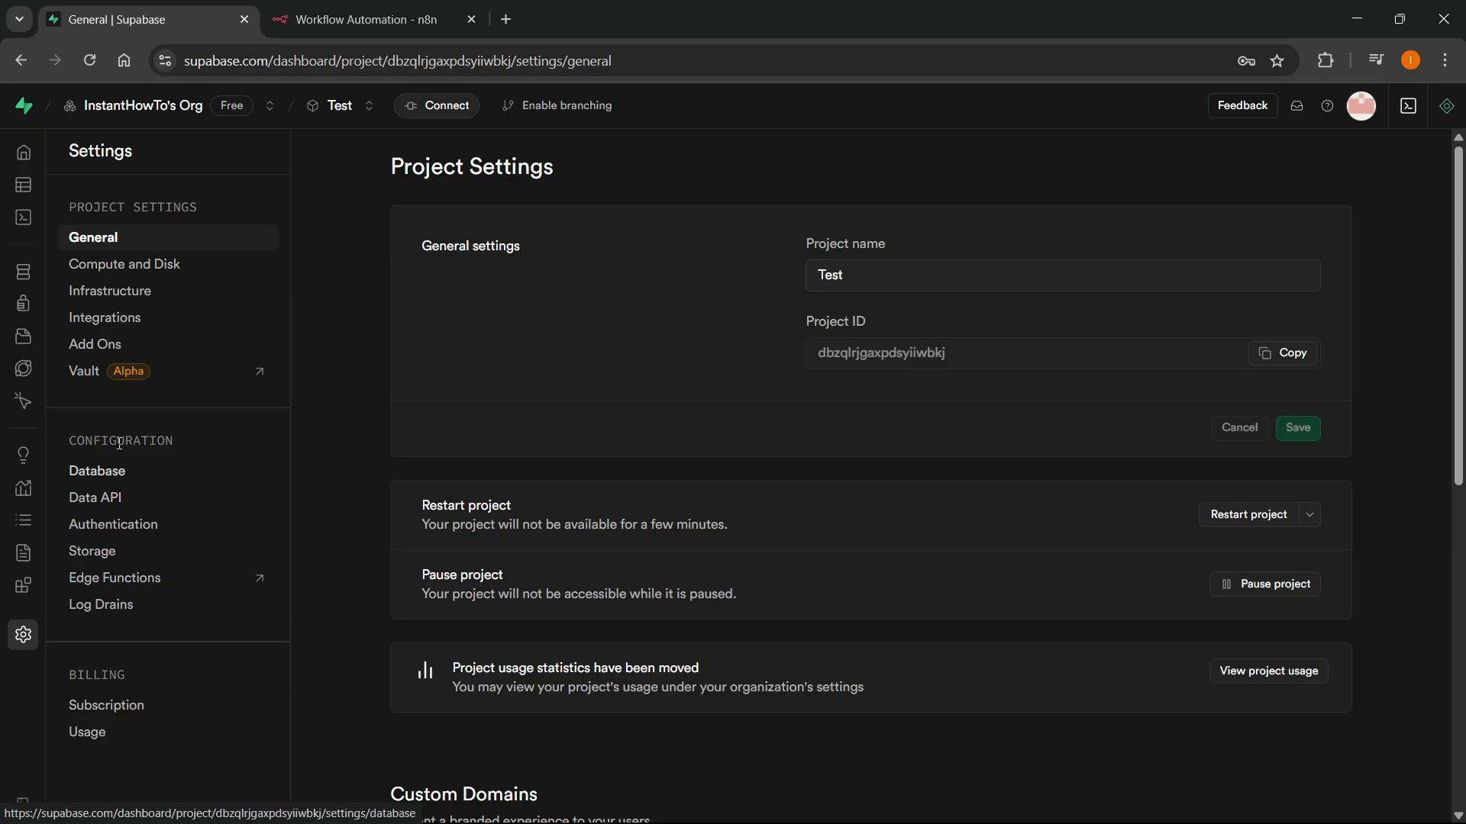
Show the Test project's API settings with the project URL and anon key
click(95, 496)
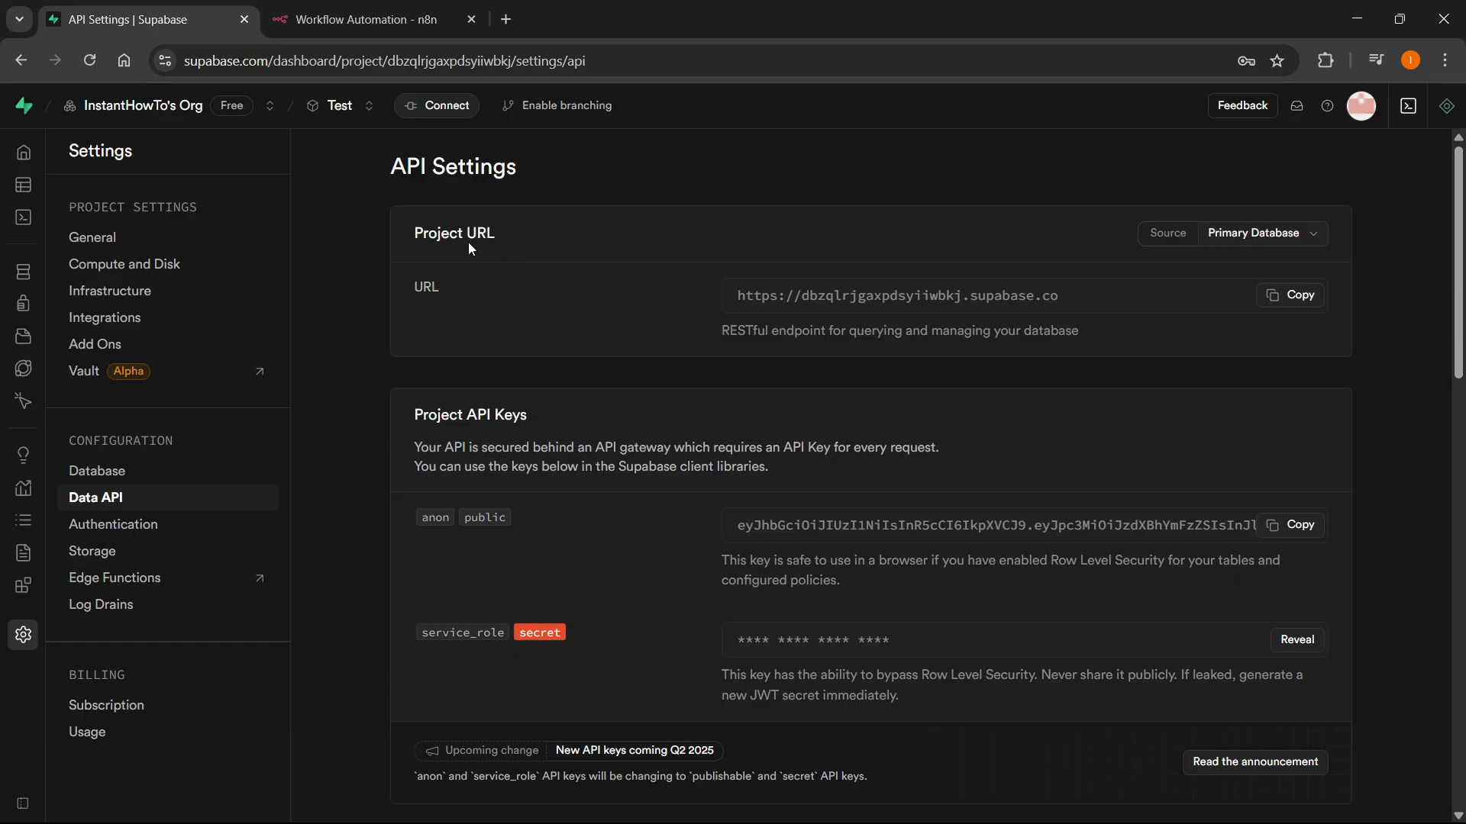
mouse_move(414, 671)
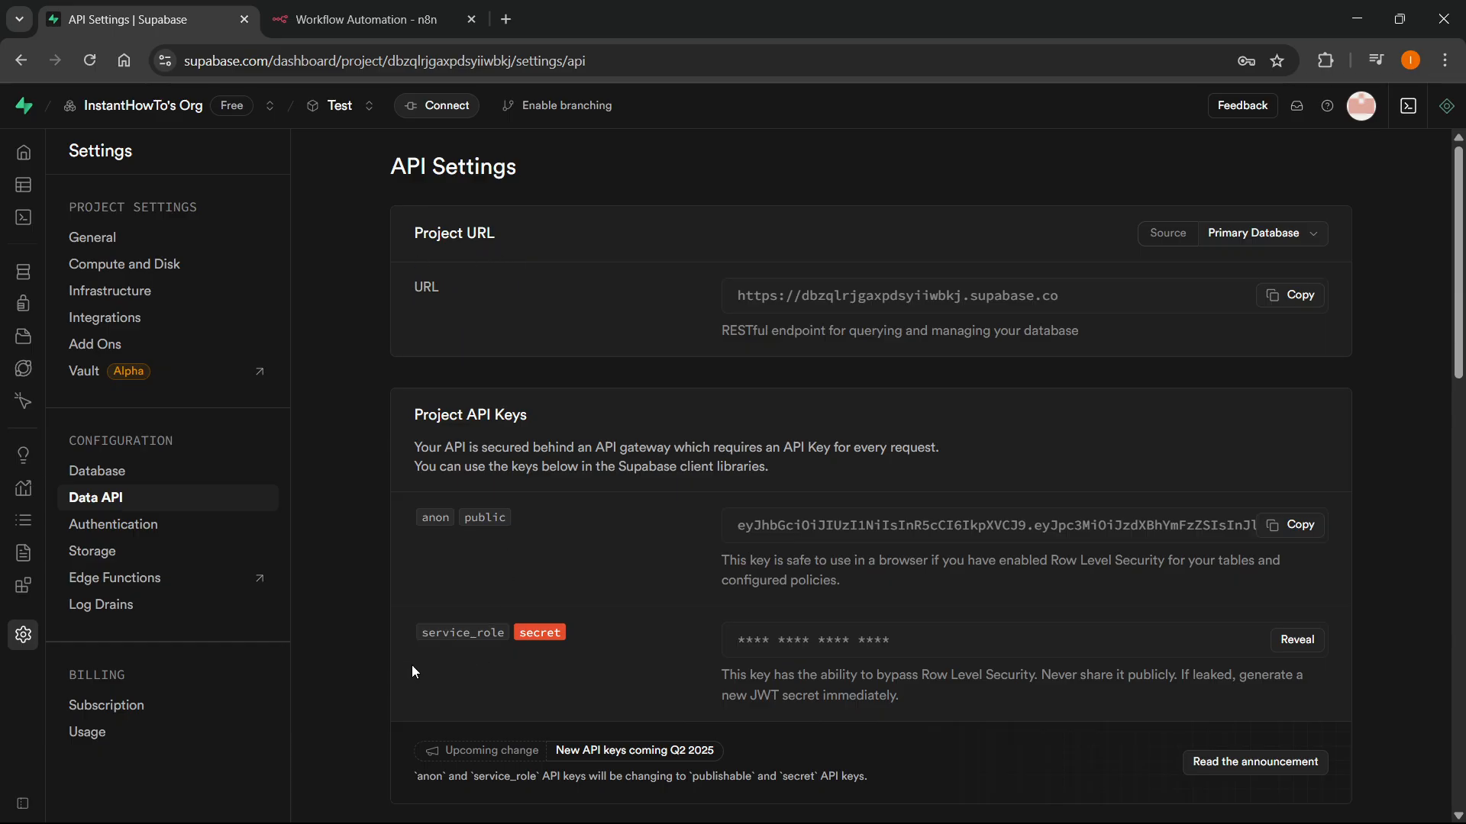
mouse_move(519, 544)
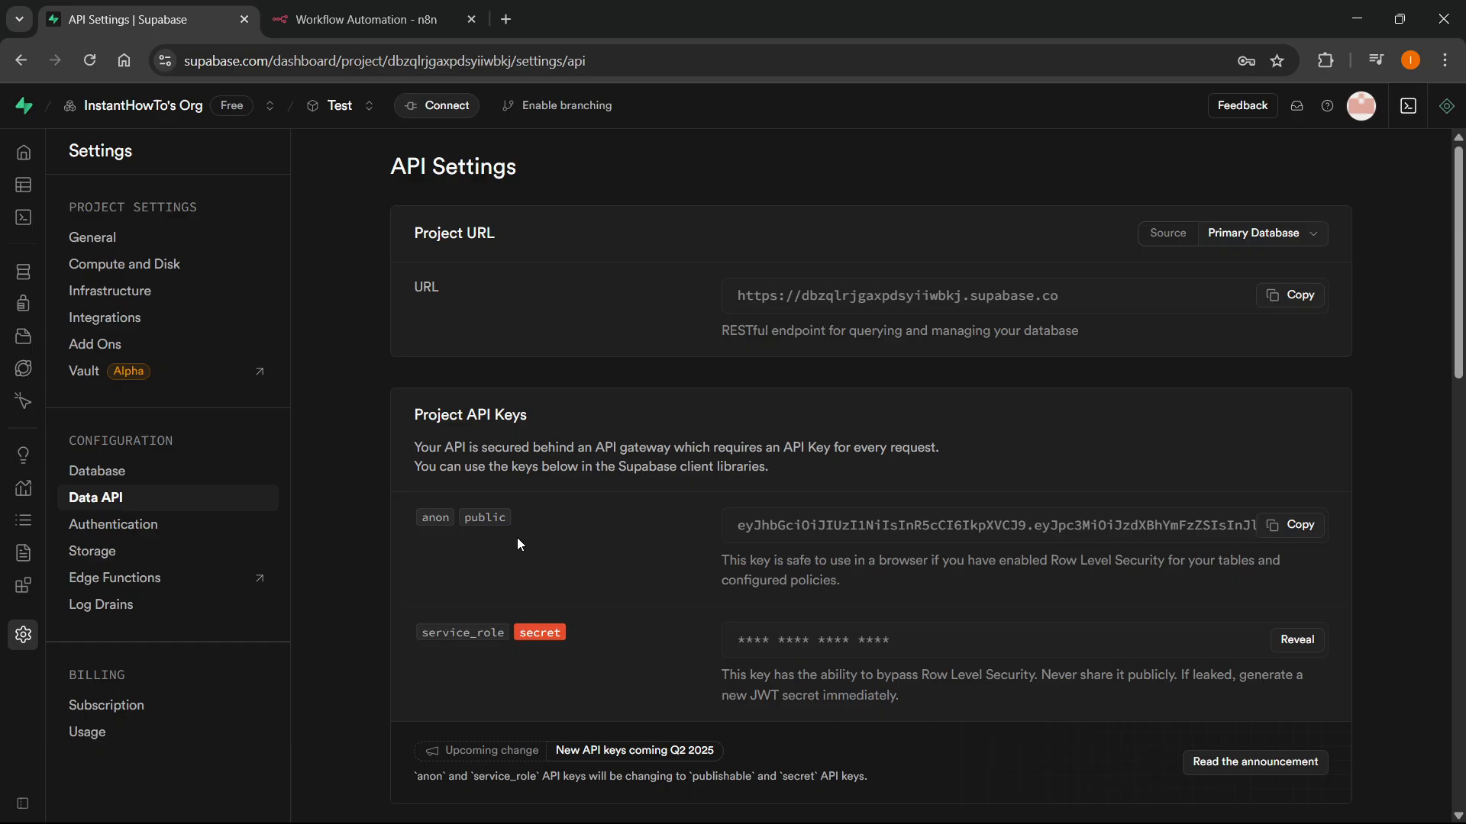
mouse_move(736, 312)
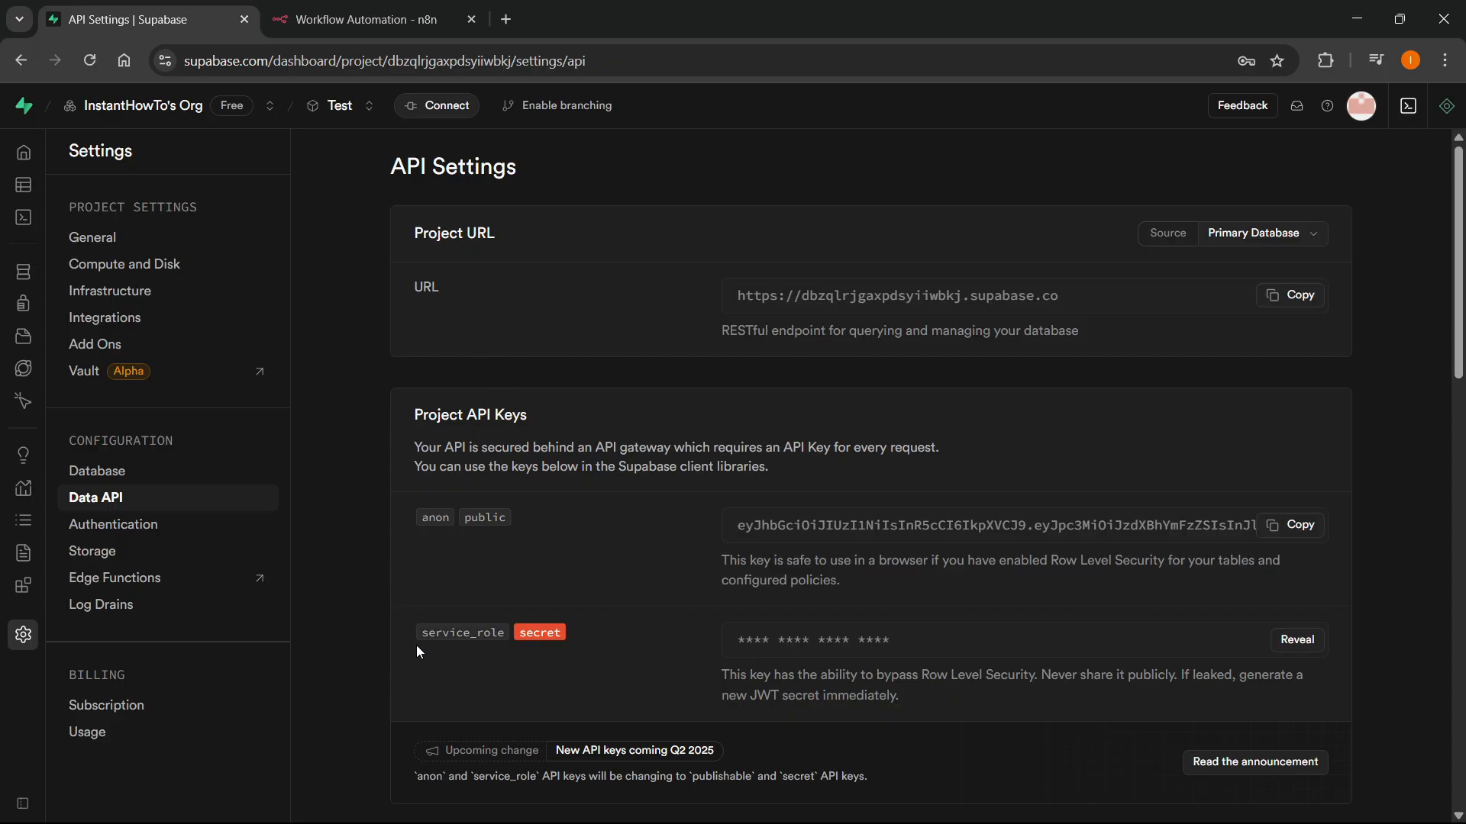
mouse_move(589, 631)
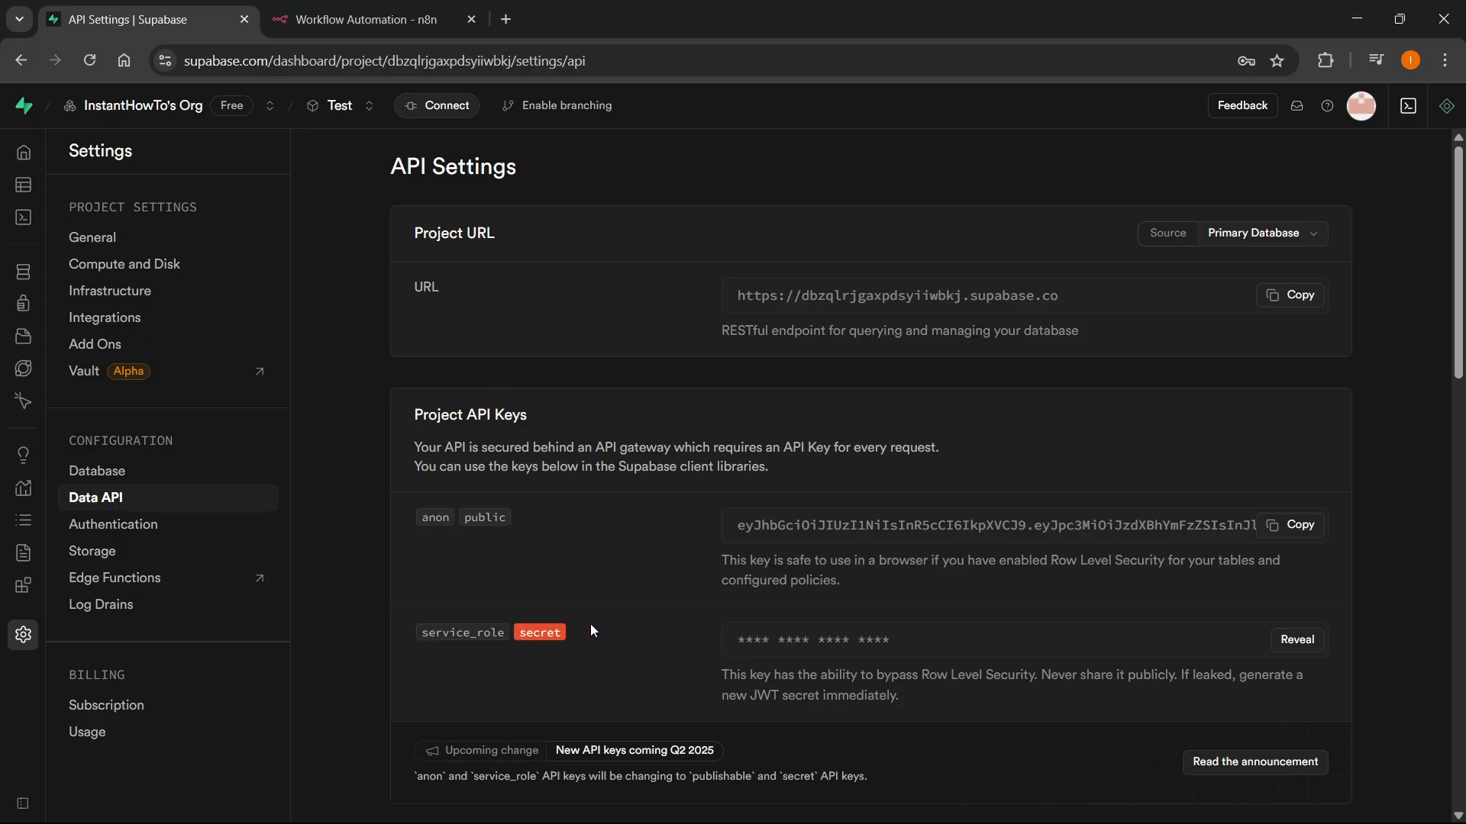
Add a Supabase node as the workflow's first step, set to 'Create a row'
click(363, 19)
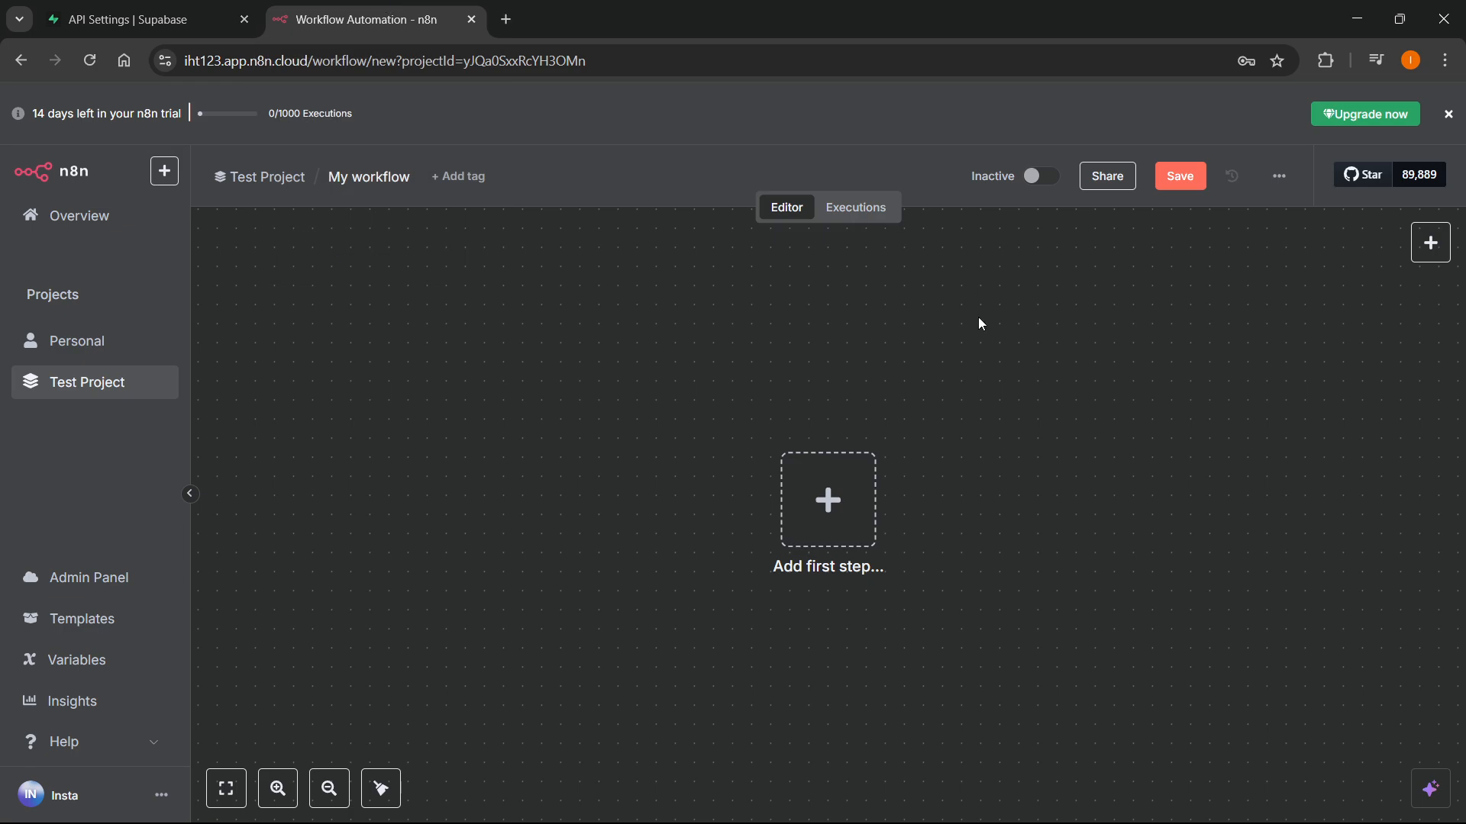
click(826, 499)
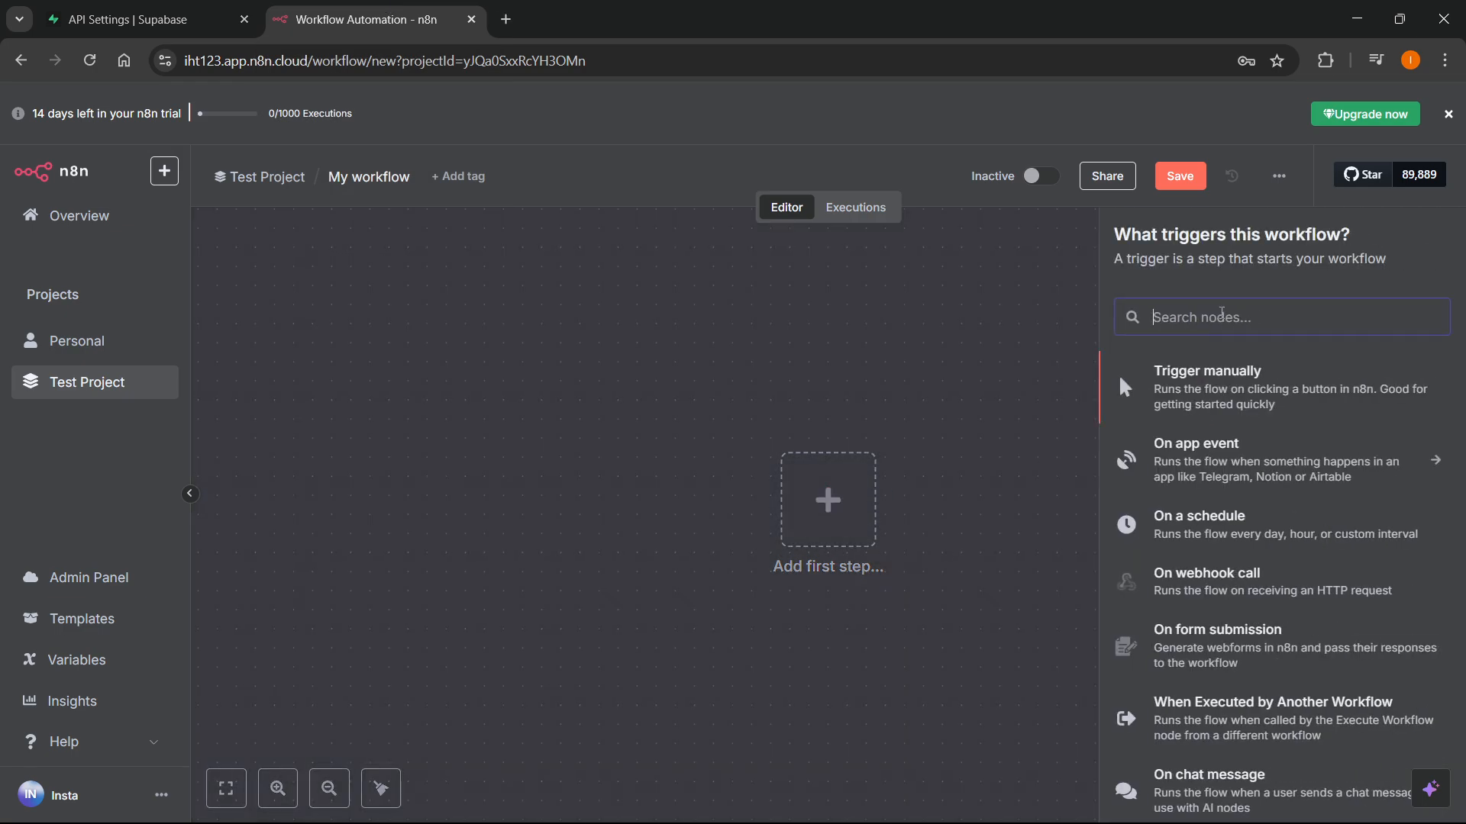
text(supabse)
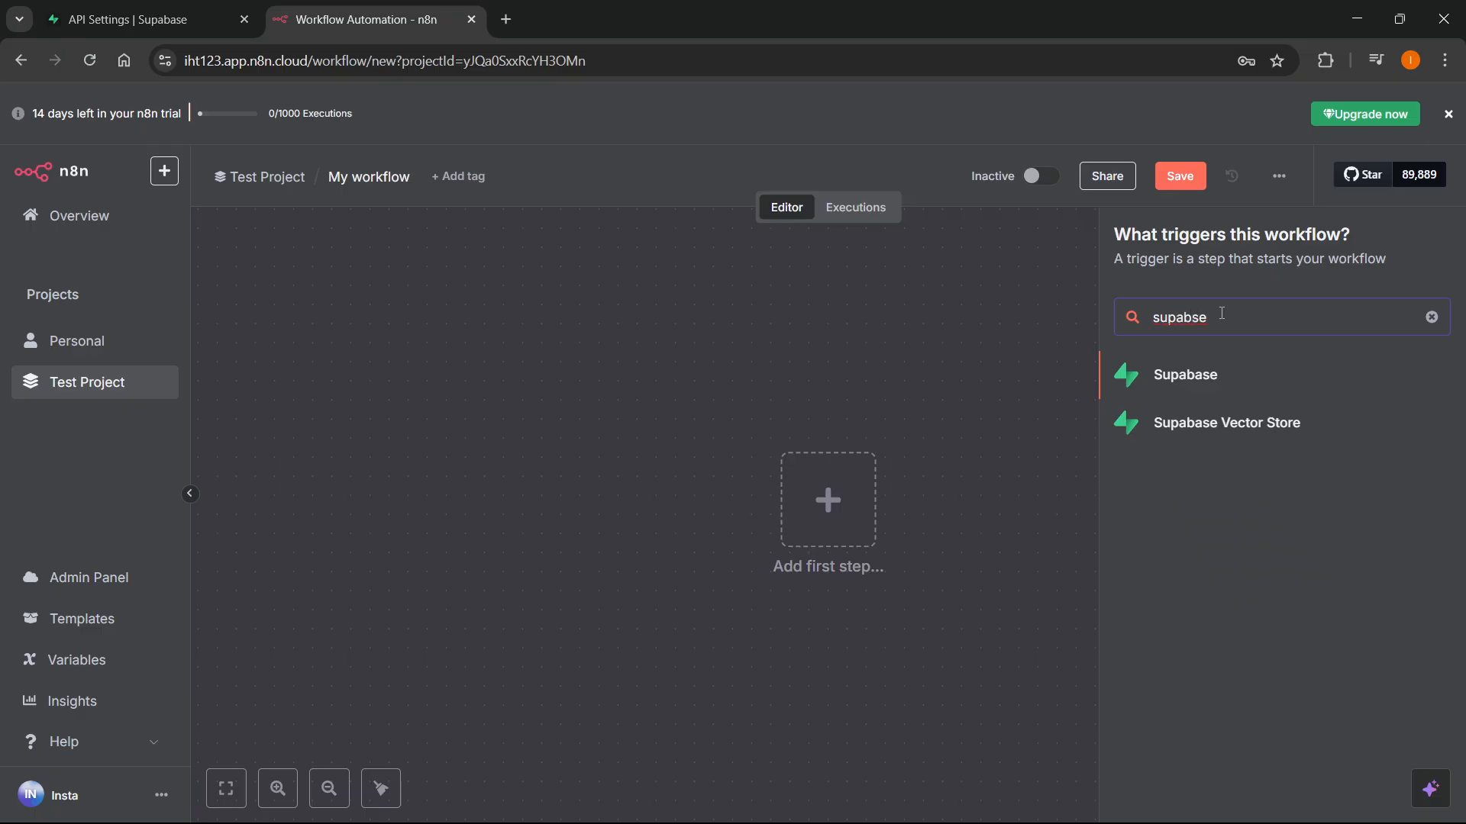
click(1184, 374)
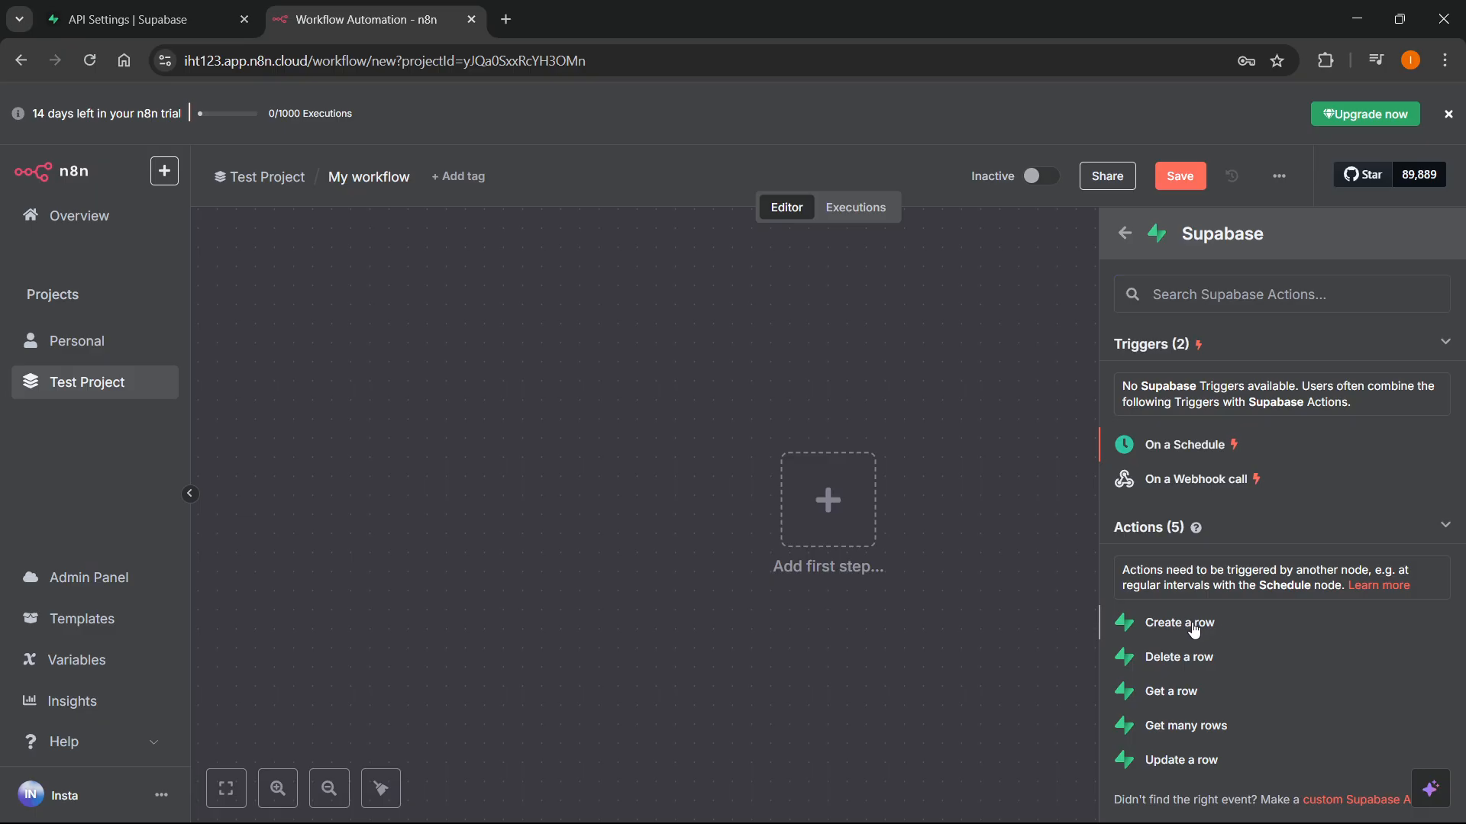
click(1179, 623)
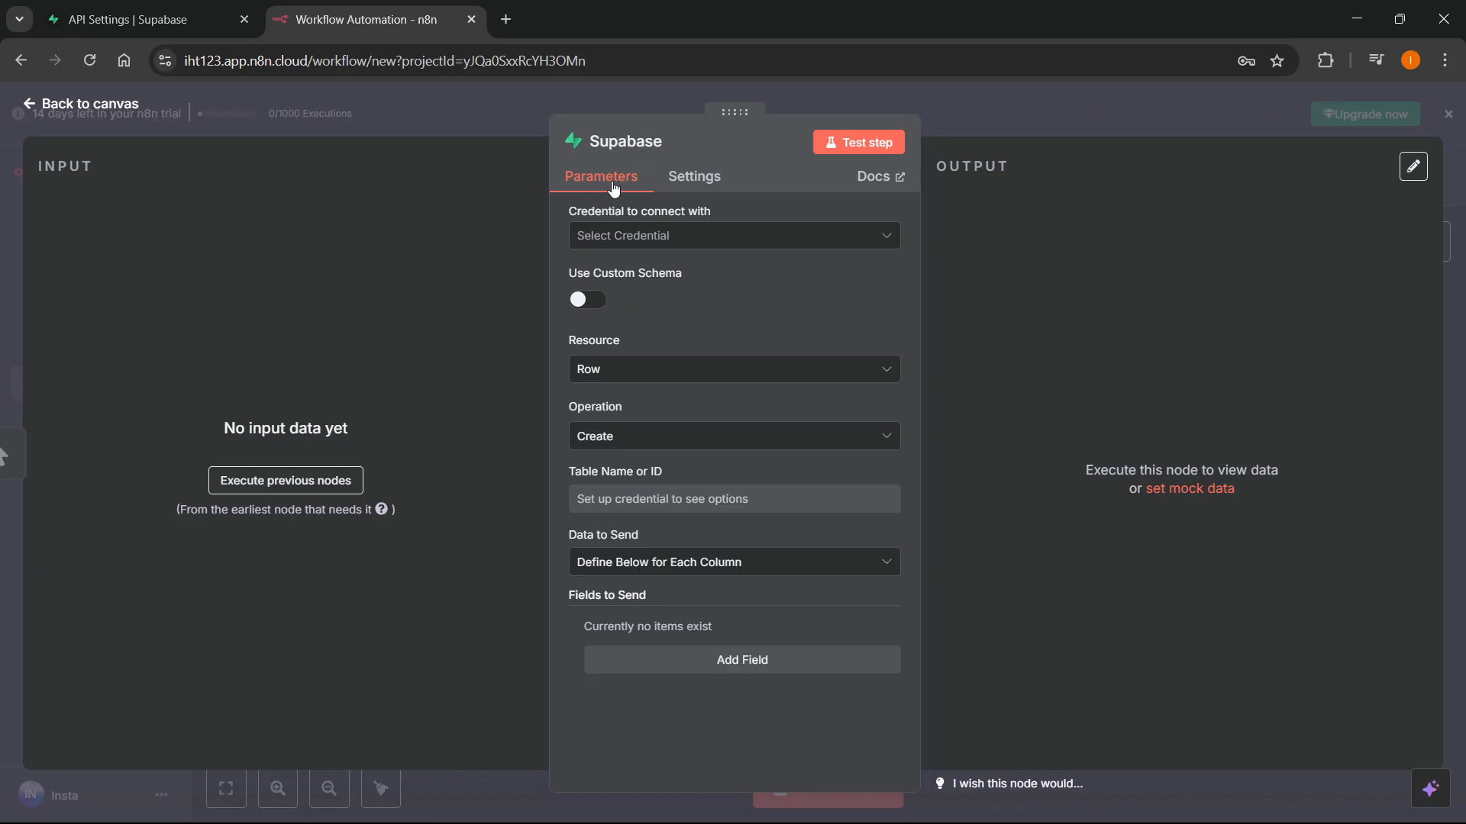
mouse_move(606, 236)
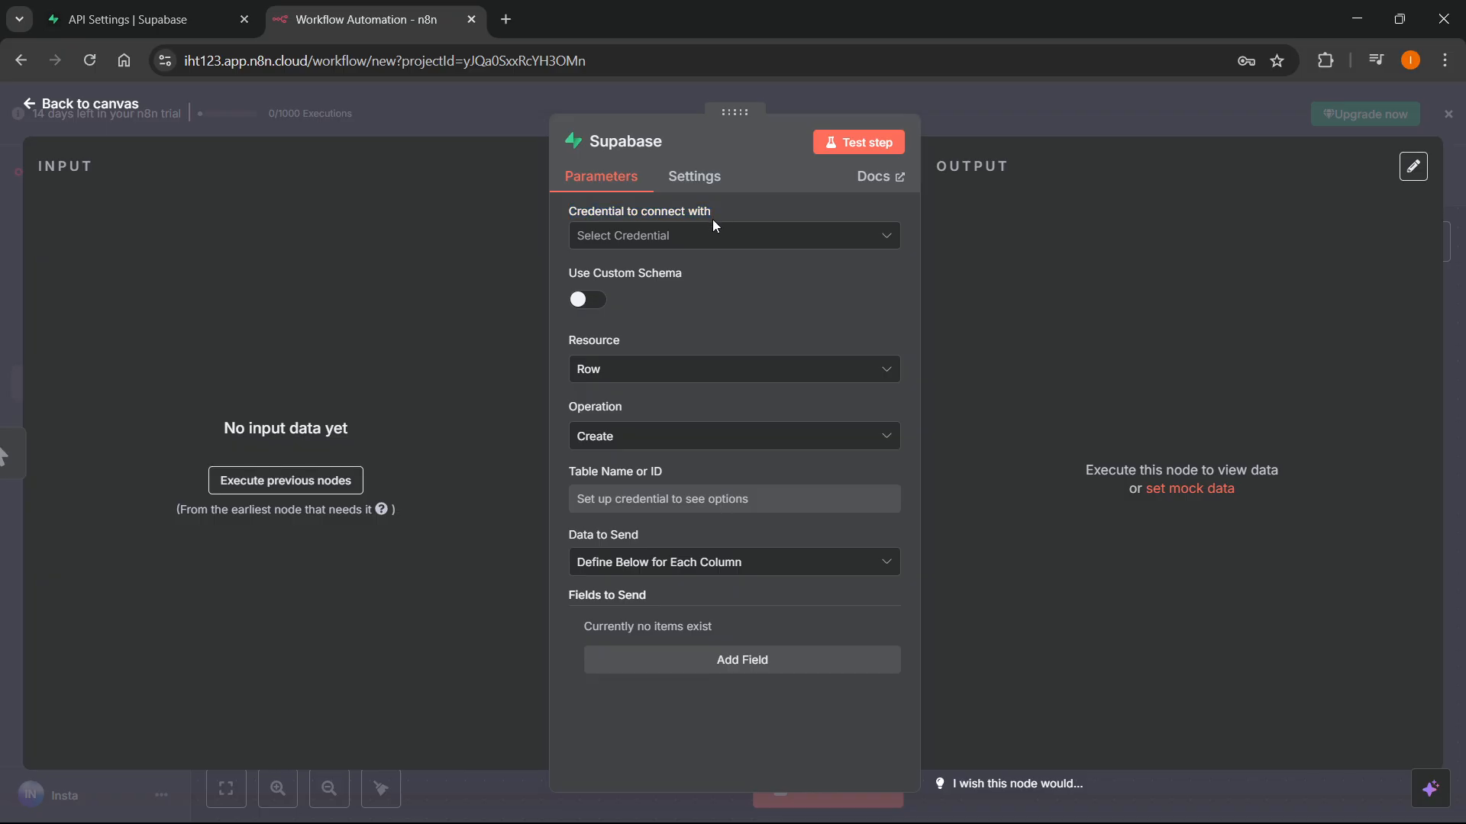
Start a new, empty Supabase account credential from the node's credential list
click(734, 235)
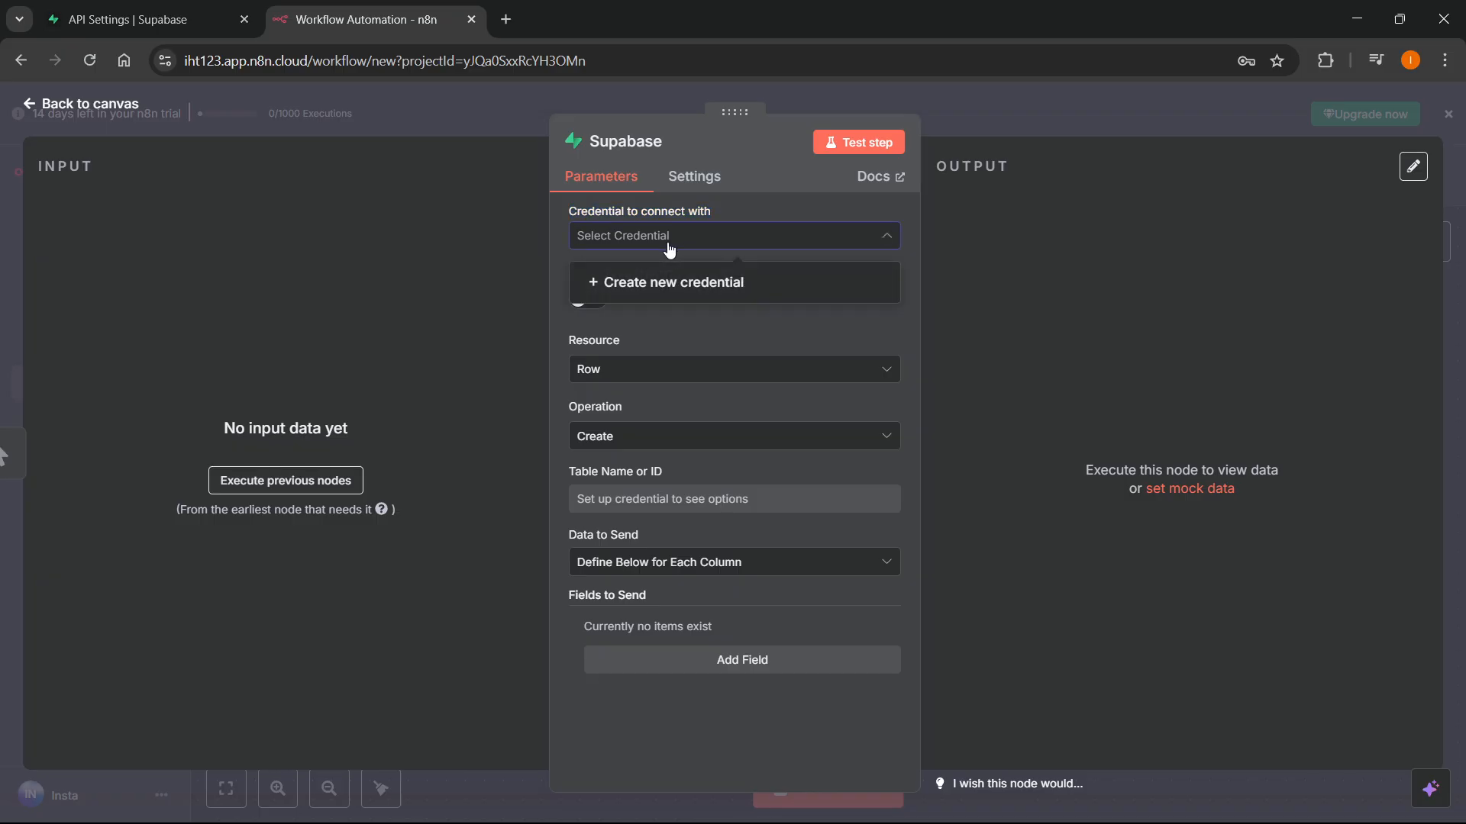
click(672, 283)
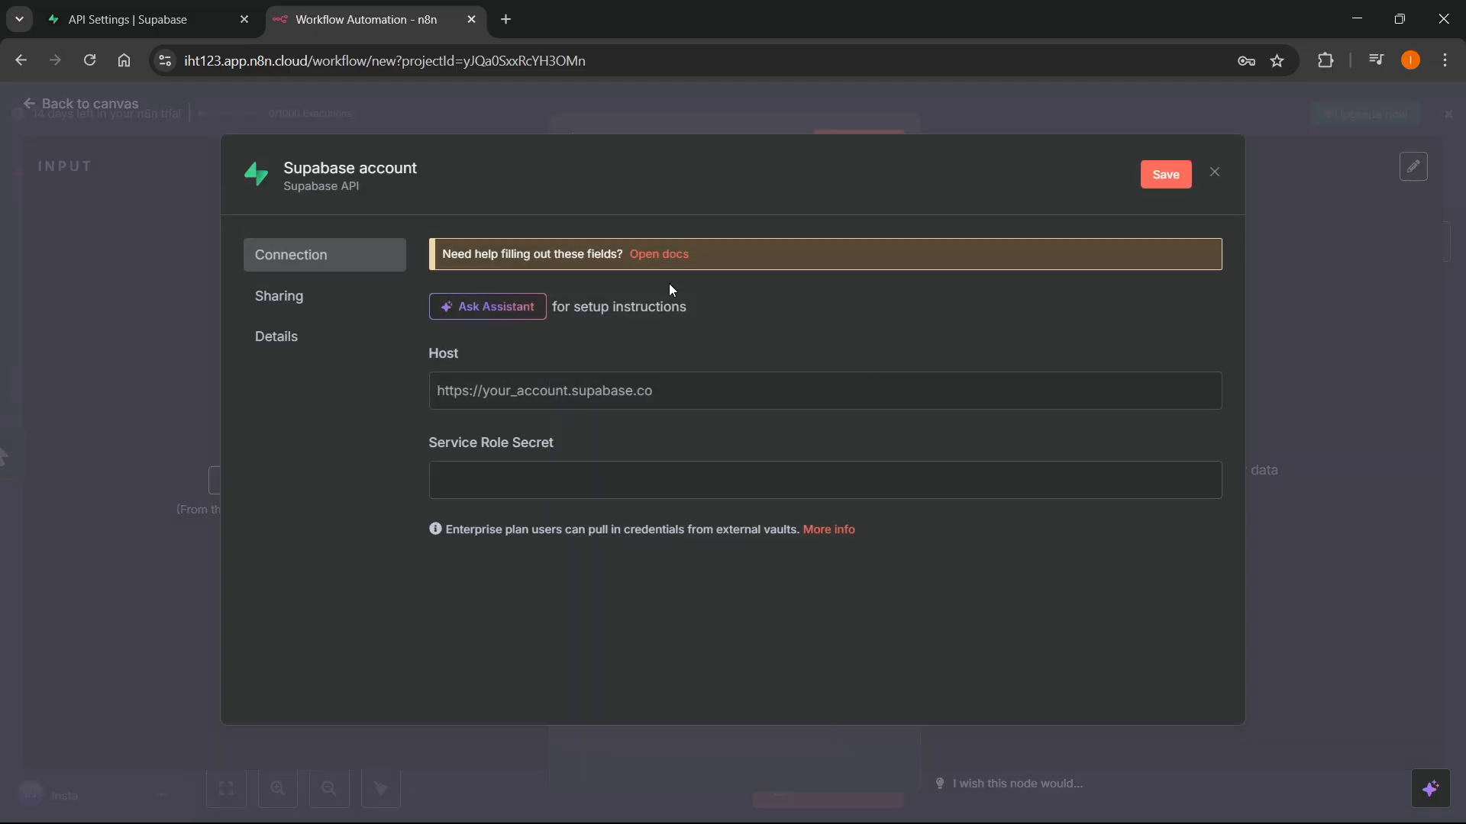
mouse_move(465, 370)
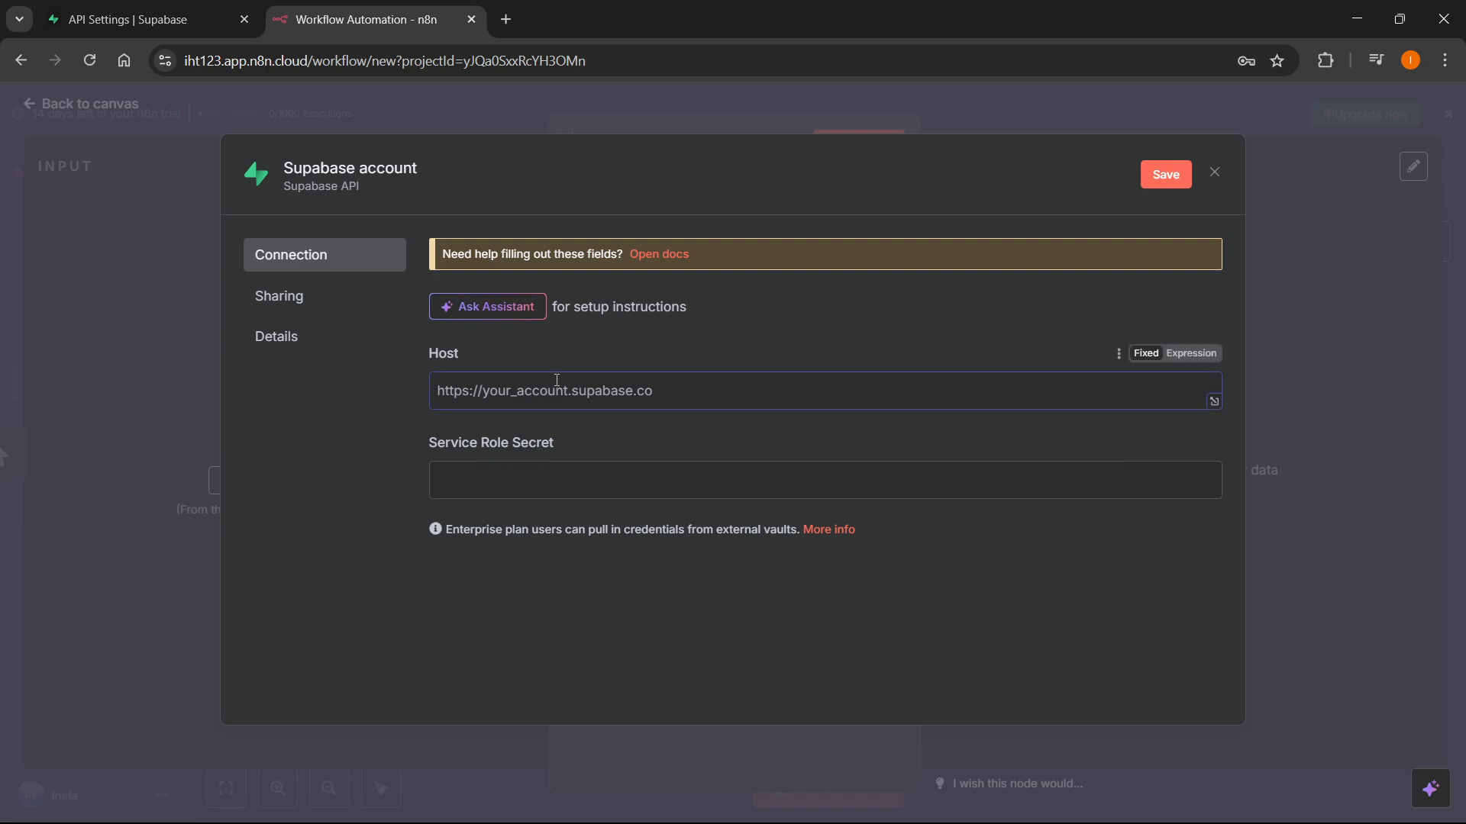
click(141, 19)
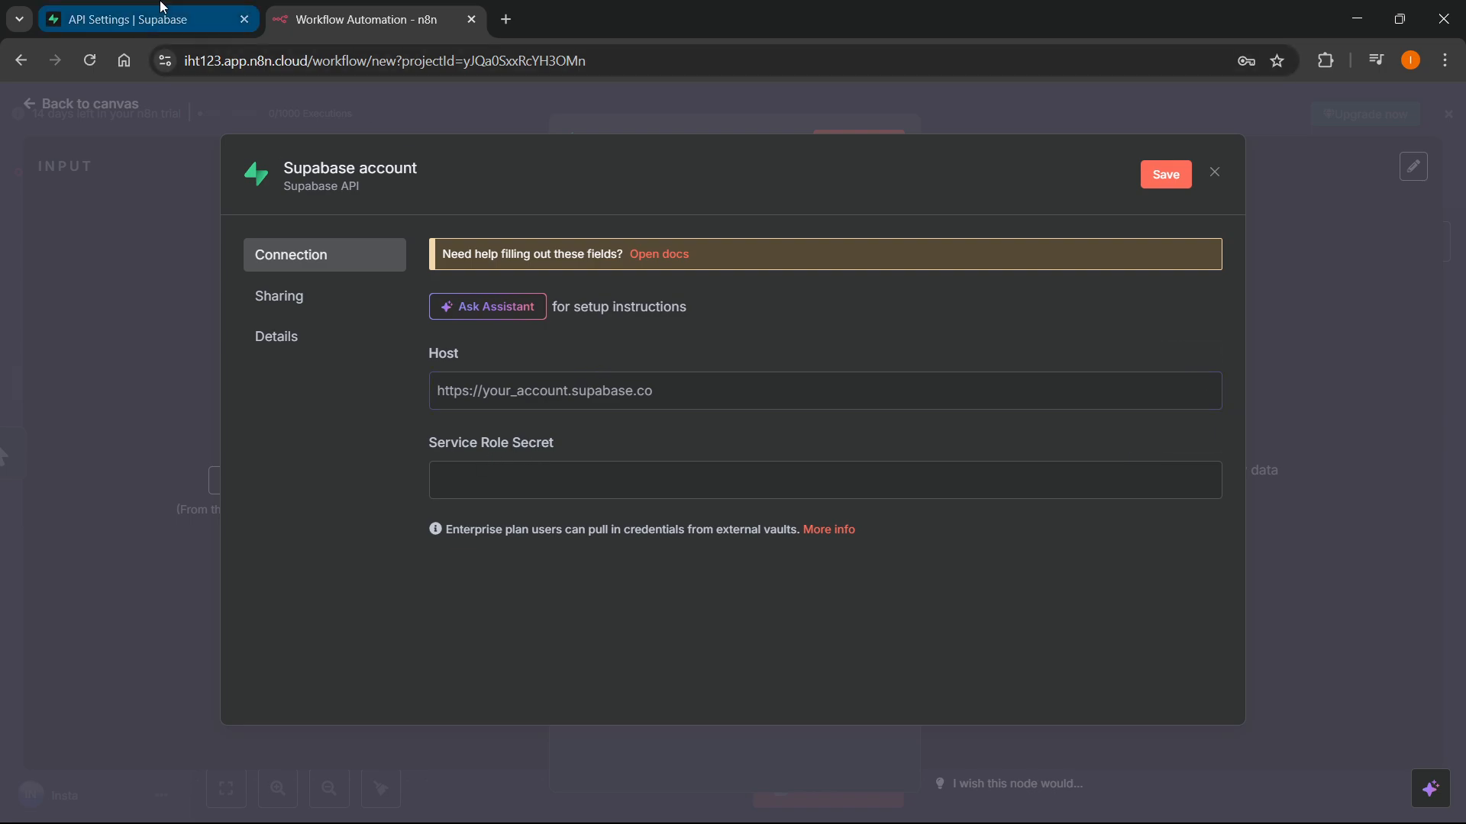
Fill Host with the Supabase project URL and Service Role Secret with the revealed service_role key
click(141, 18)
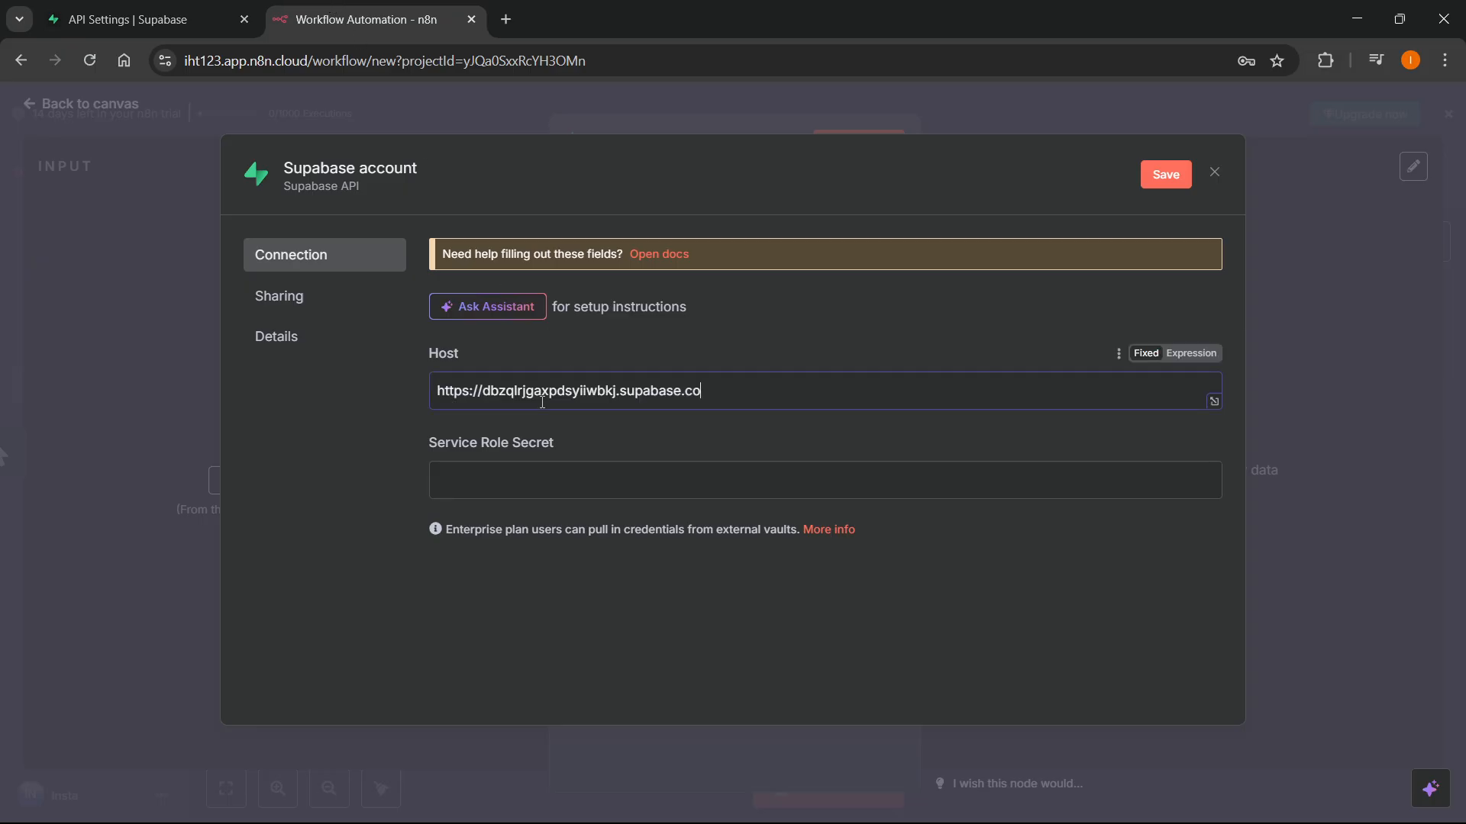
click(823, 479)
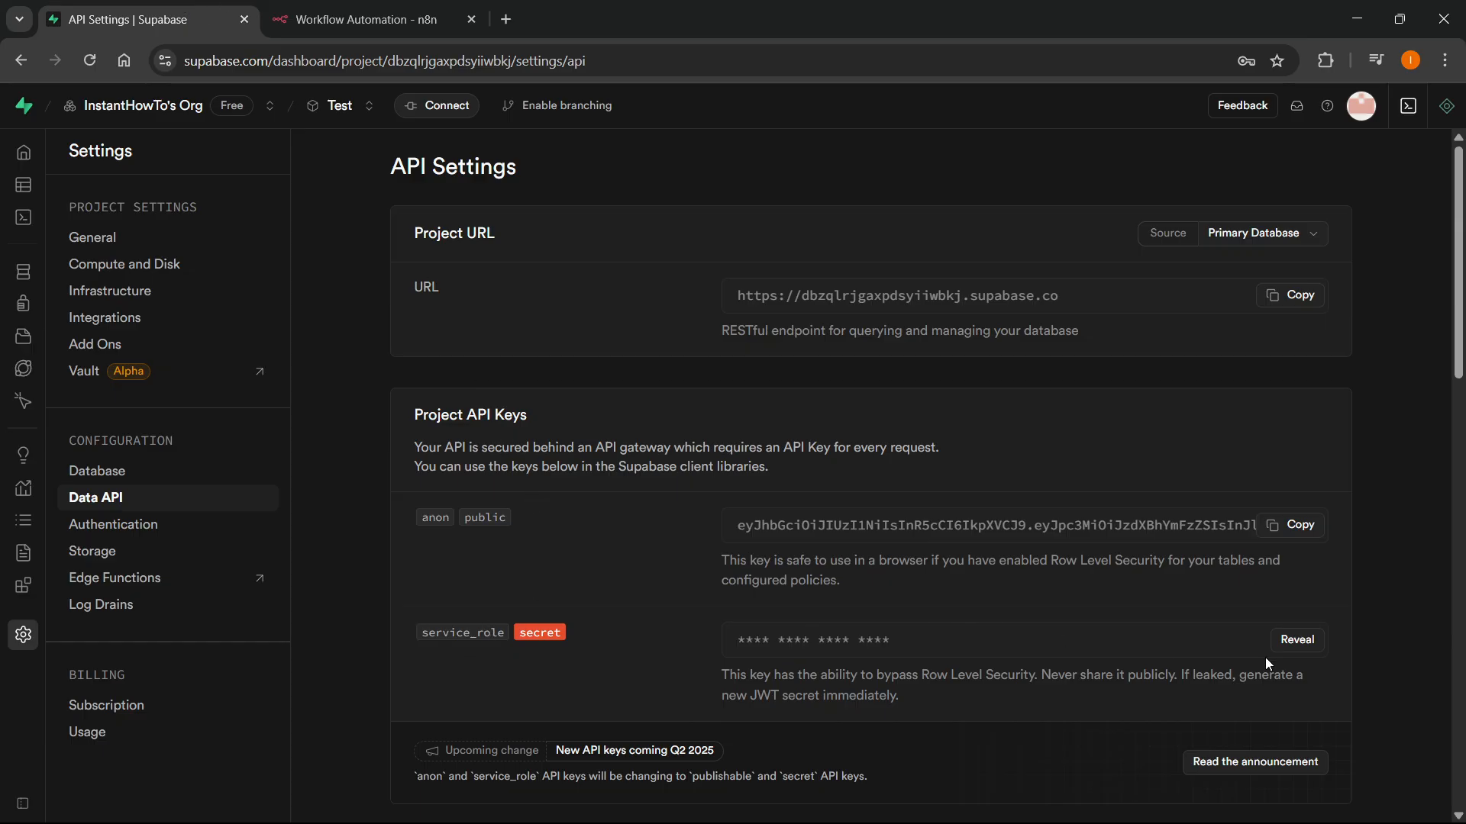
click(1296, 640)
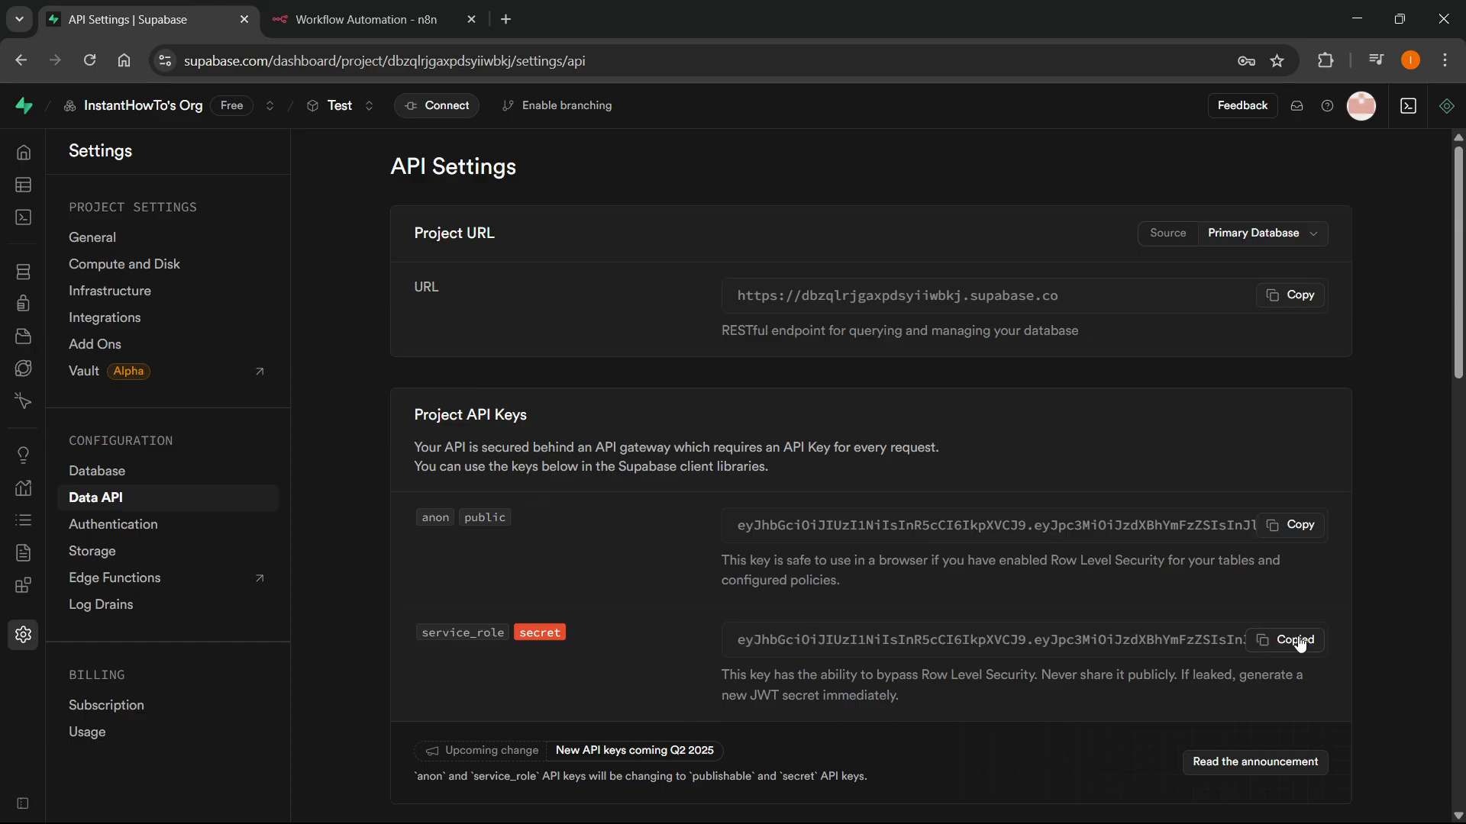
click(365, 19)
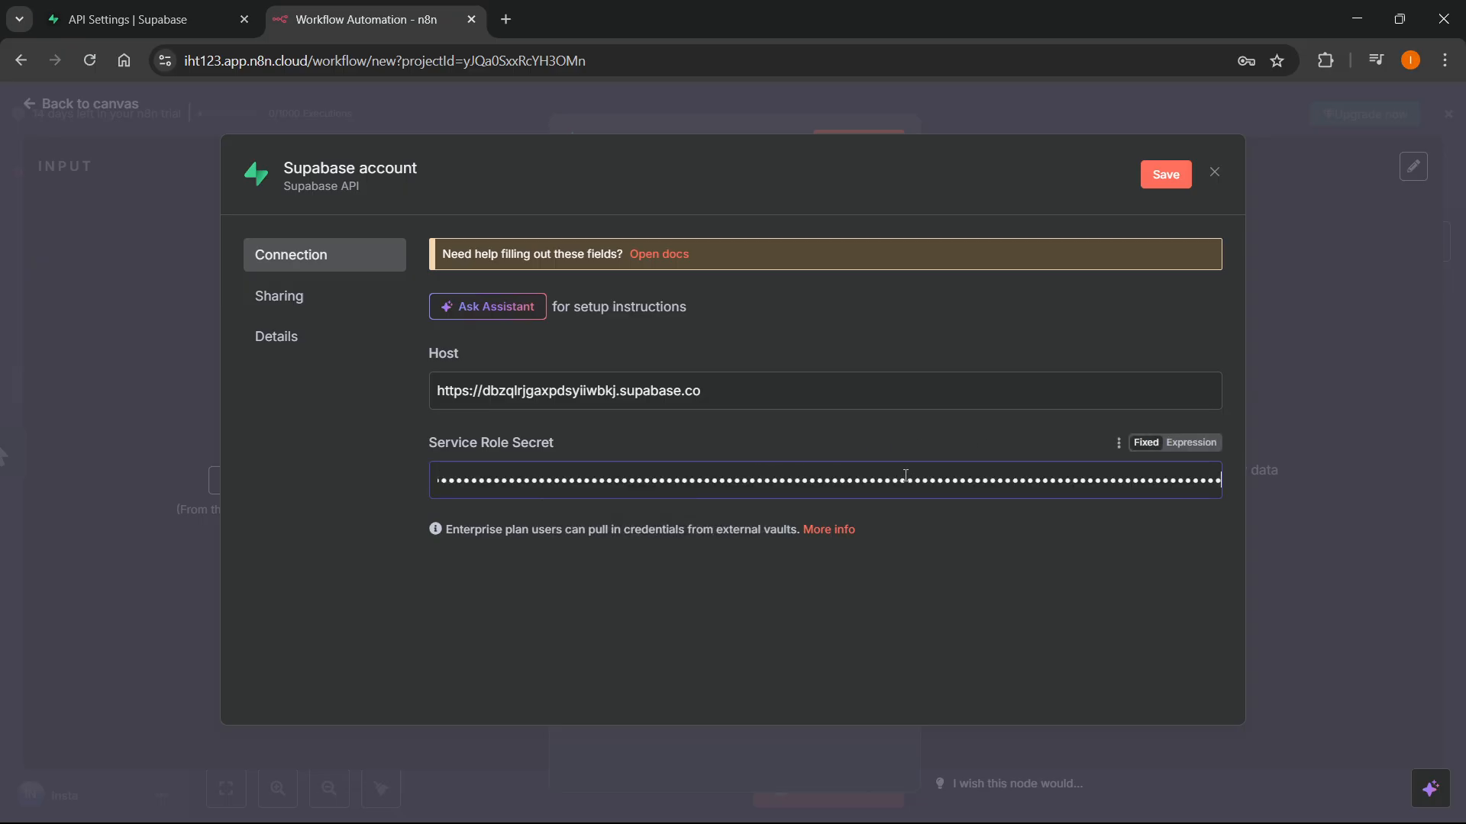
mouse_move(1165, 177)
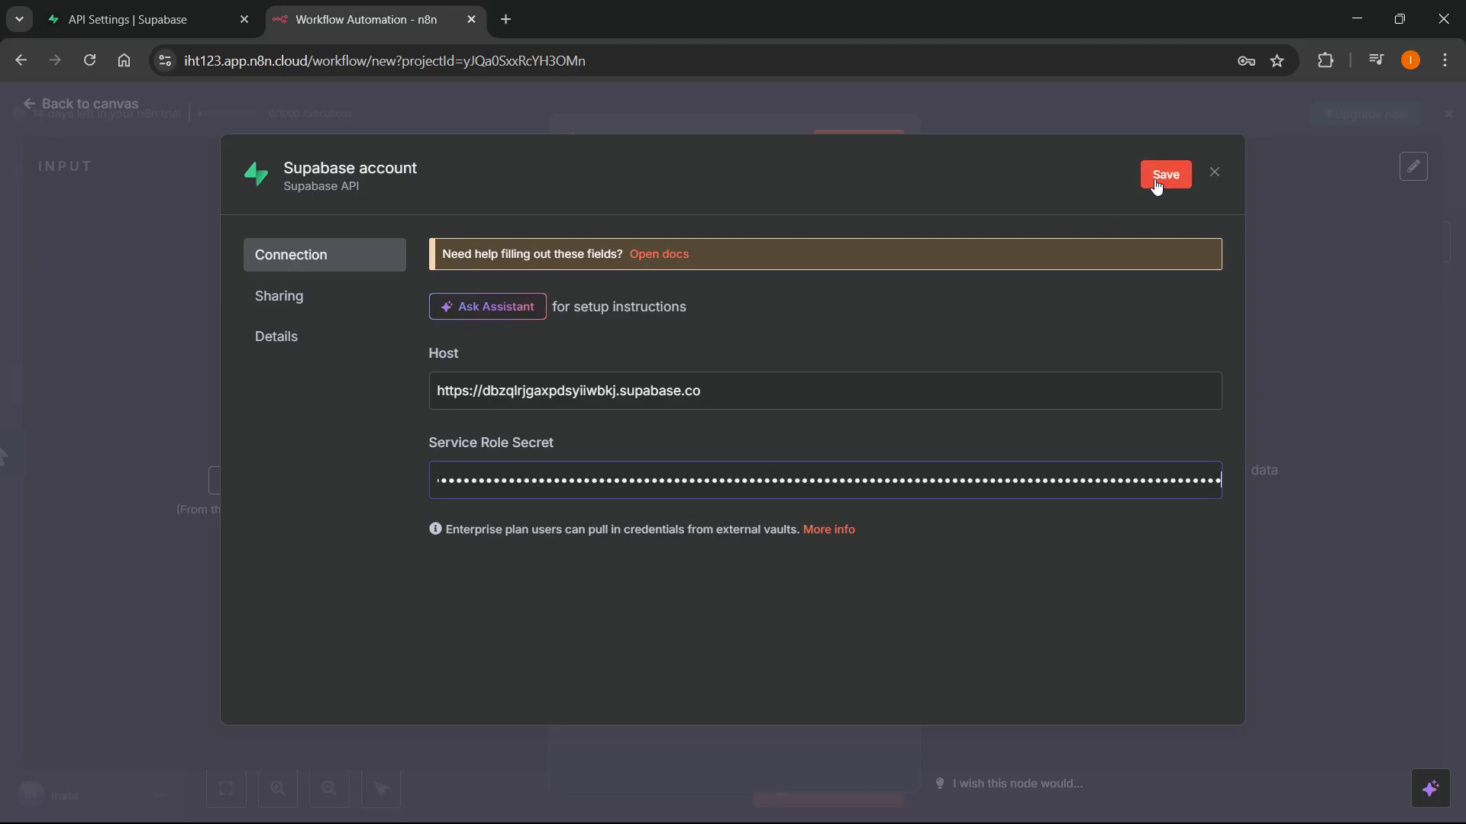
Save the credential with a successful connection test and decline the browser password prompt
click(1164, 174)
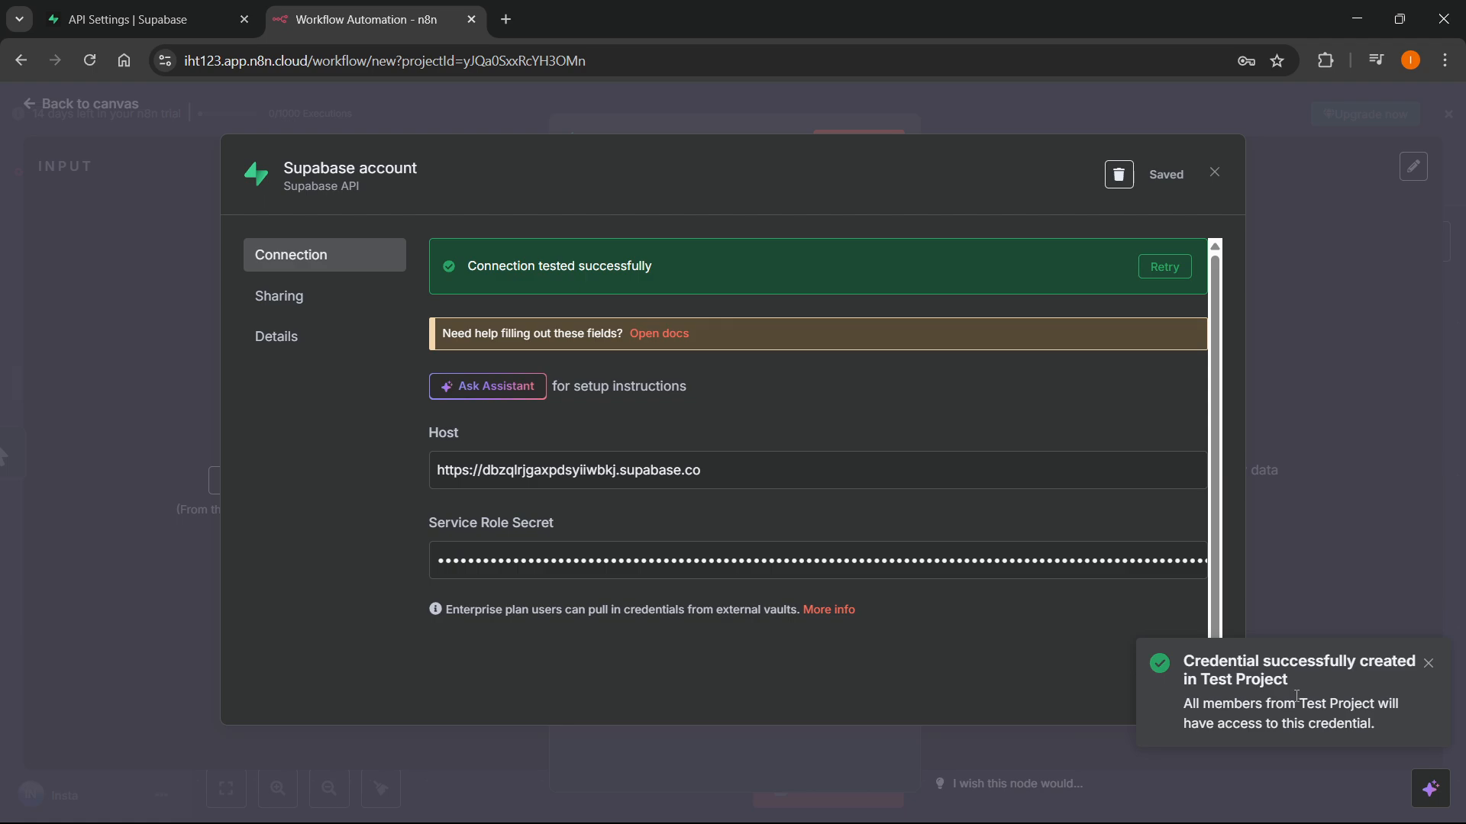
mouse_move(1127, 269)
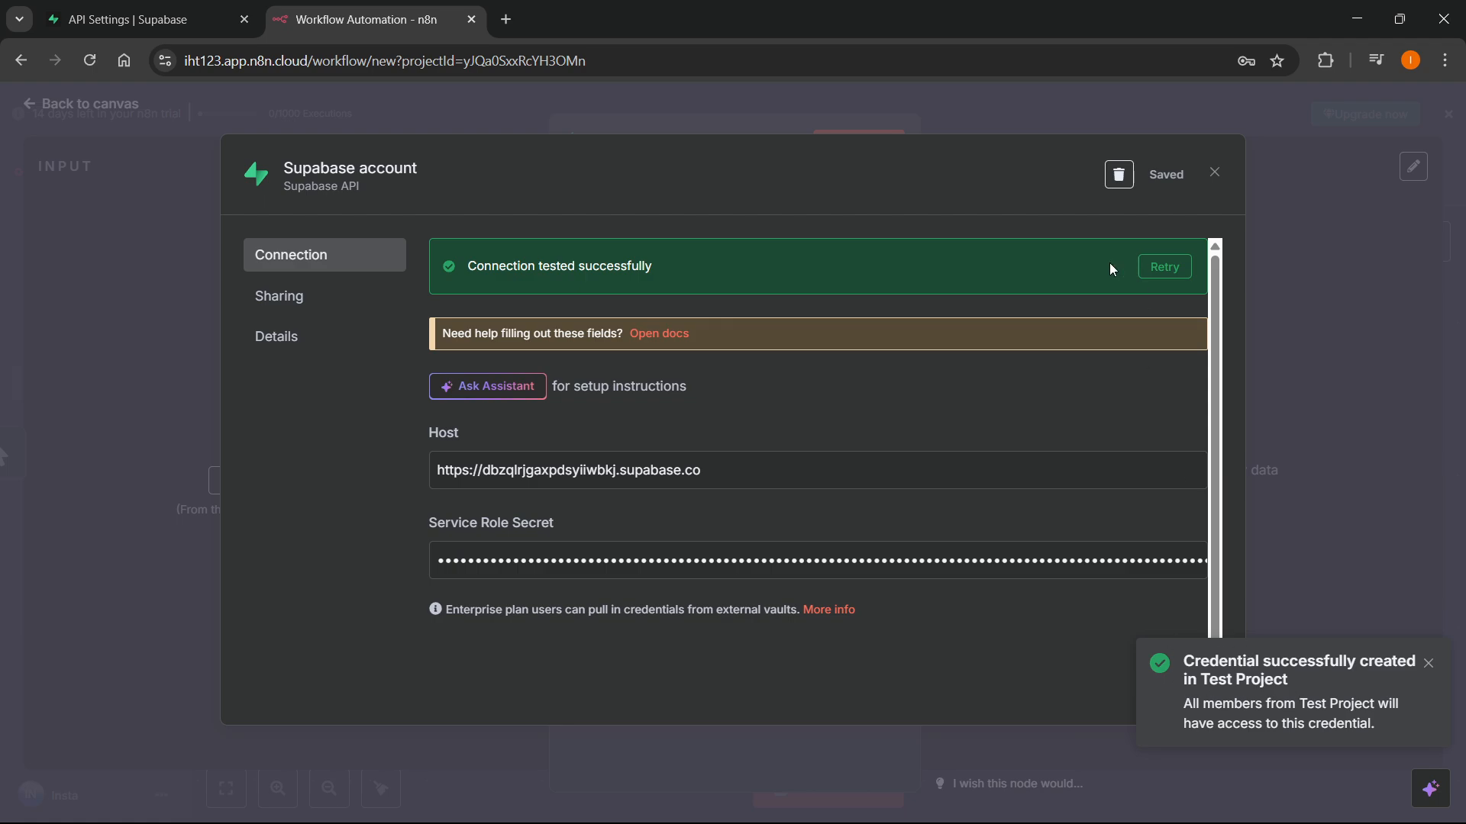
mouse_move(722, 272)
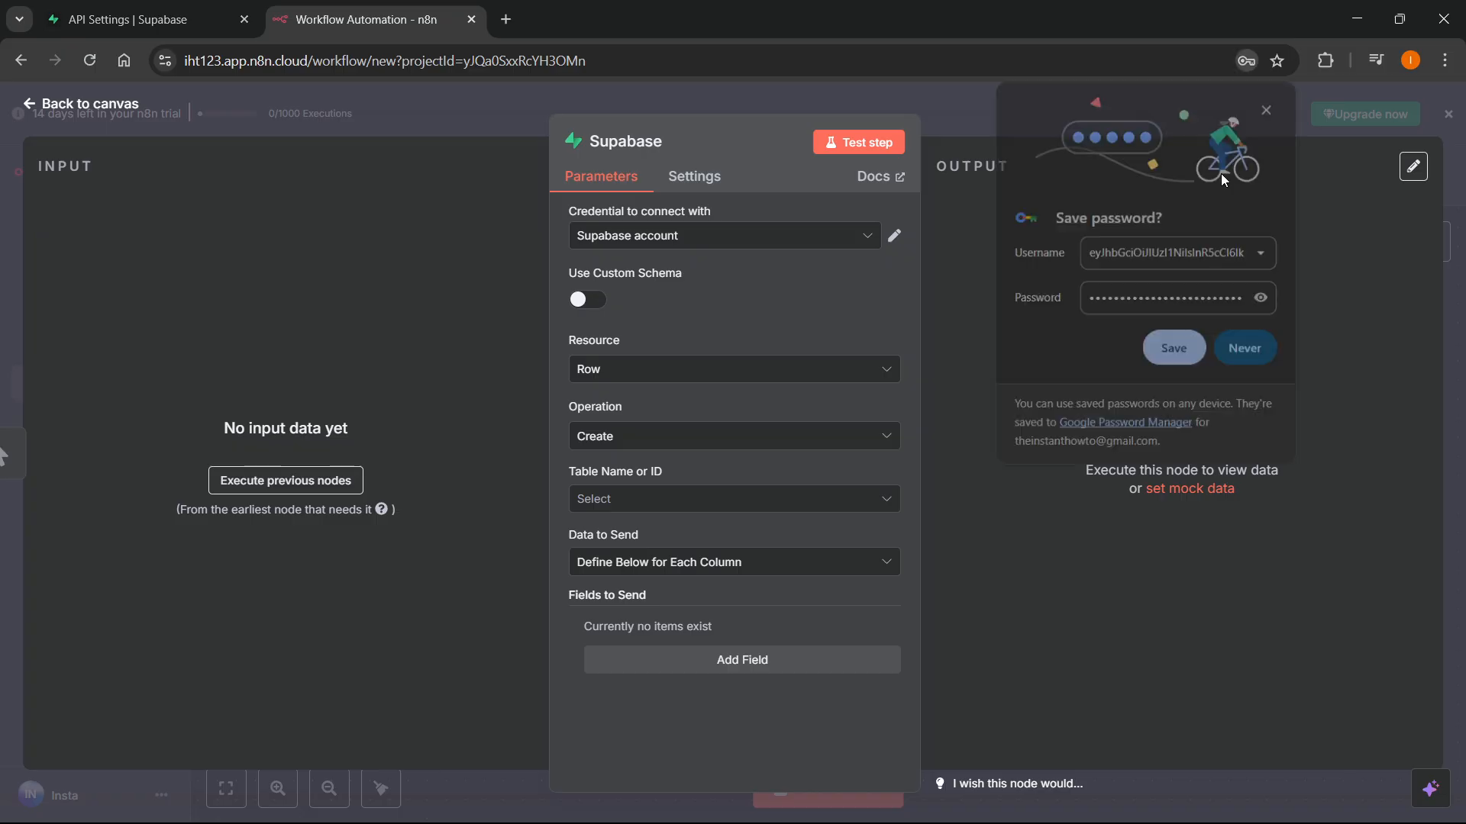
click(1243, 348)
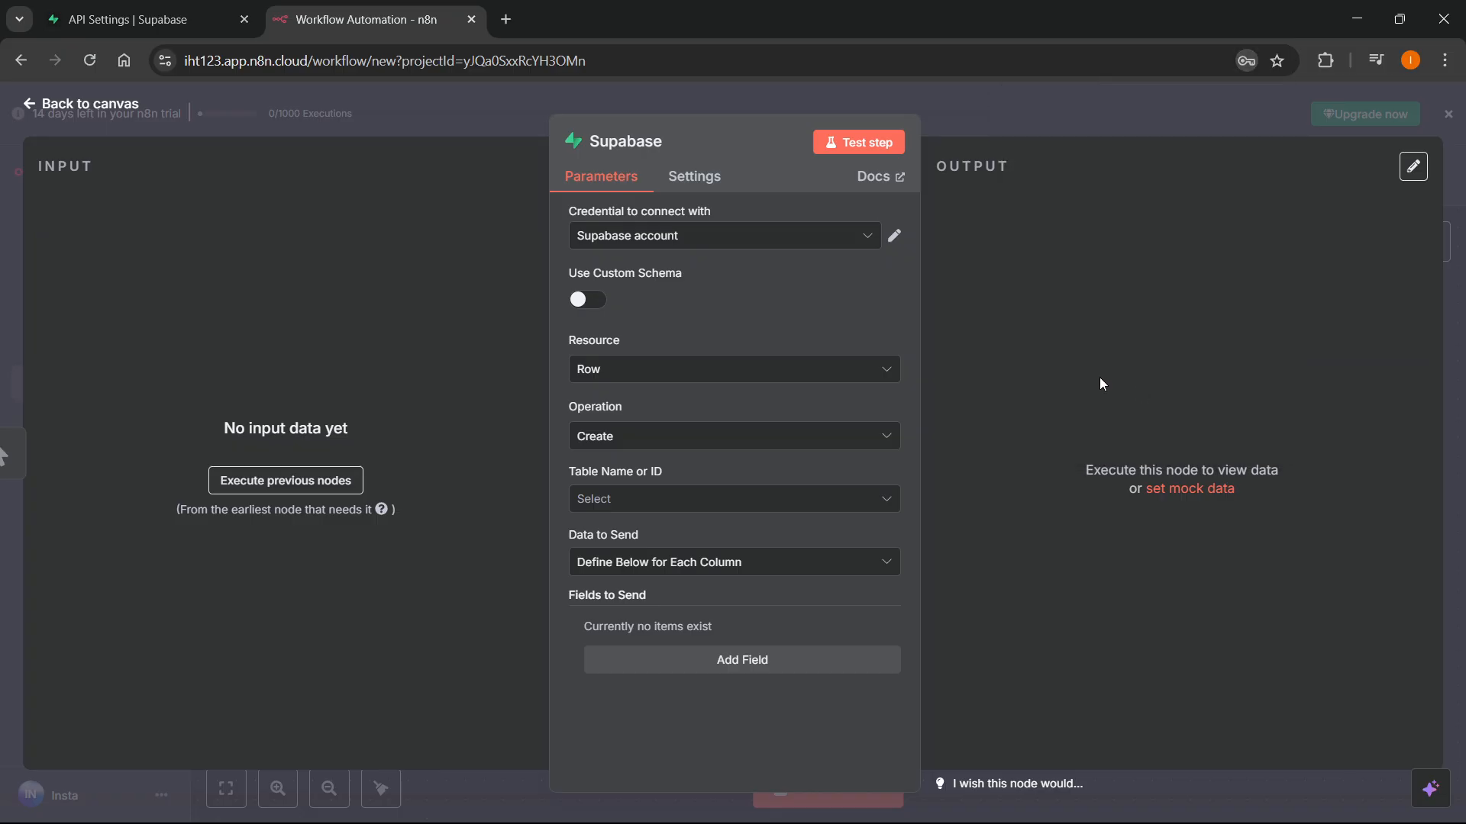